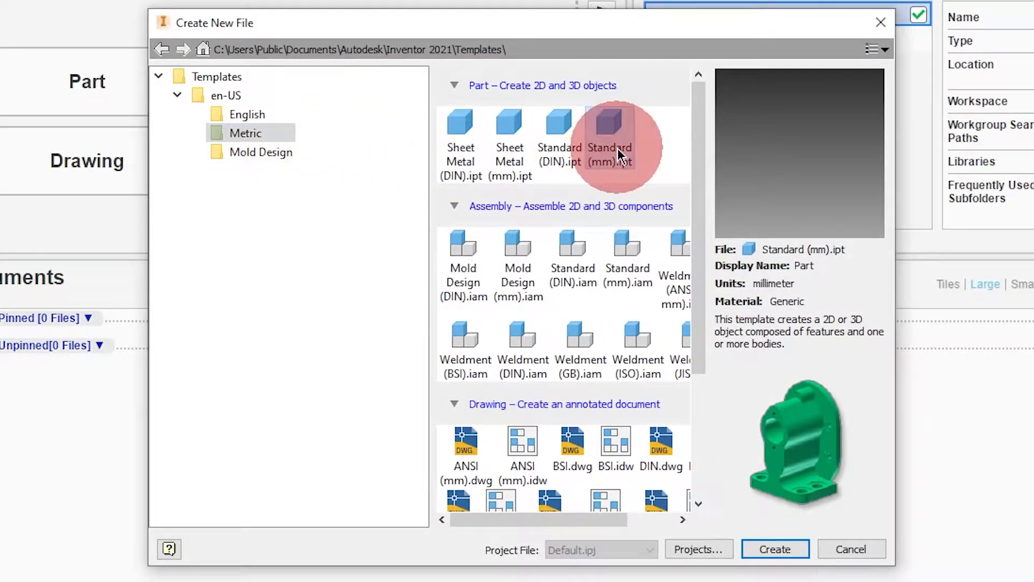
# Create a new metric Standard (mm) part, Part6
pyautogui.click(775, 549)
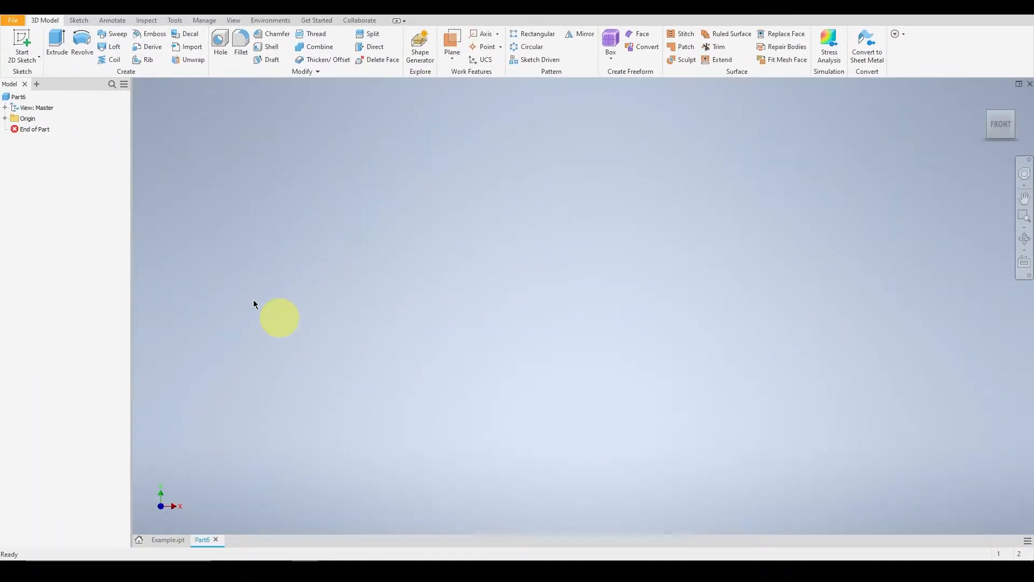
# Draw the closed half-profile of the screw with head, shank and tapered point in Sketch1
pyautogui.click(22, 43)
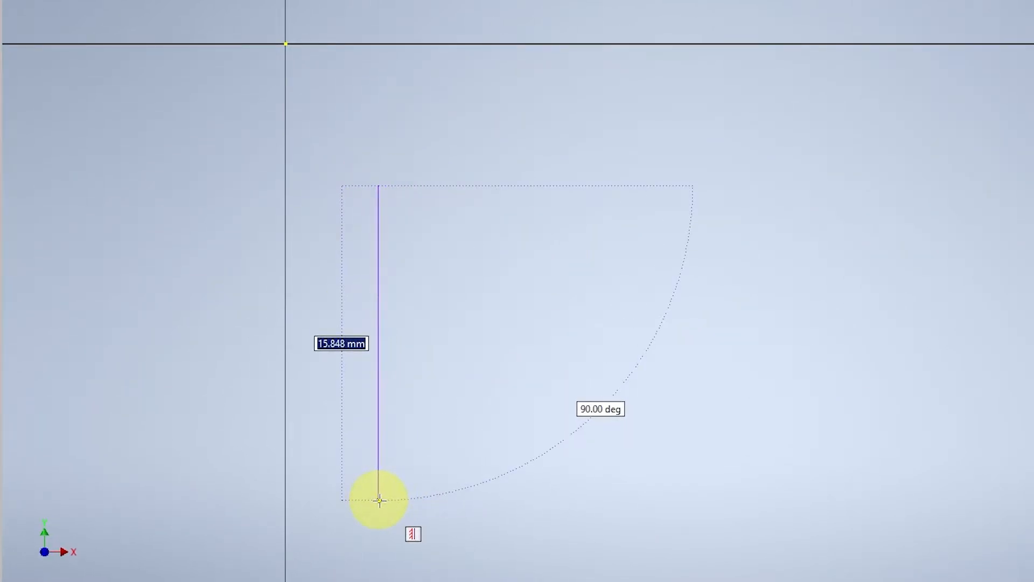
pyautogui.moveTo(379, 499); pyautogui.dragTo(435, 229)
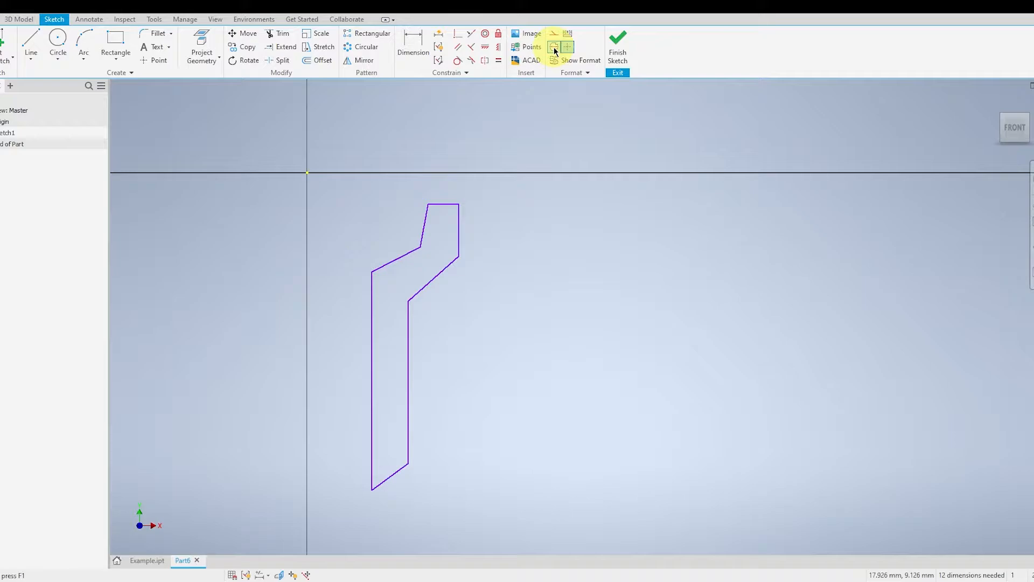
pyautogui.moveTo(555, 47)
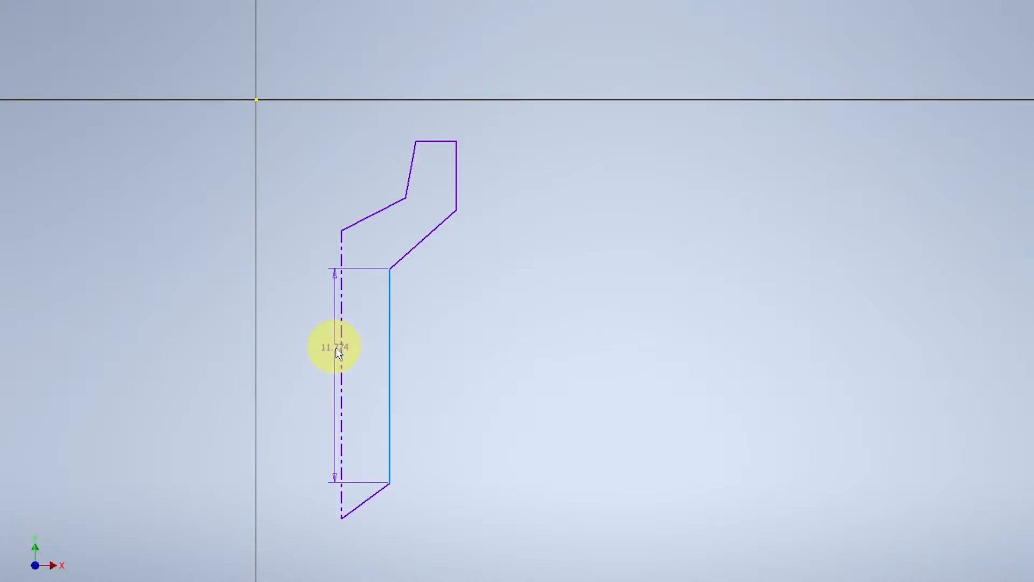
# Dimension the shank diameter 3.5 and head diameters 7.25 and 4.5 about the centerline
pyautogui.moveTo(336, 347); pyautogui.dragTo(368, 404)
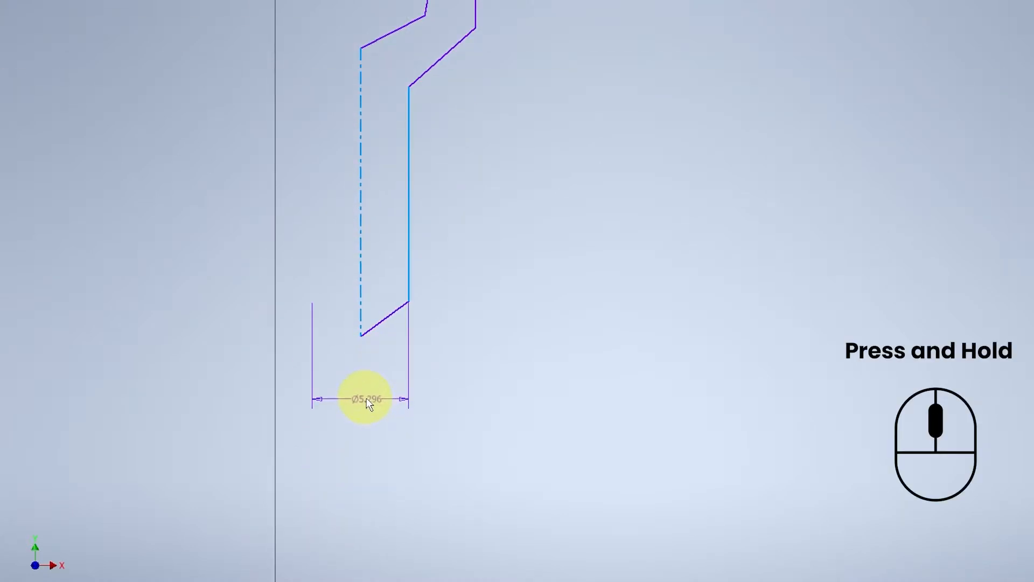
pyautogui.doubleClick(365, 397)
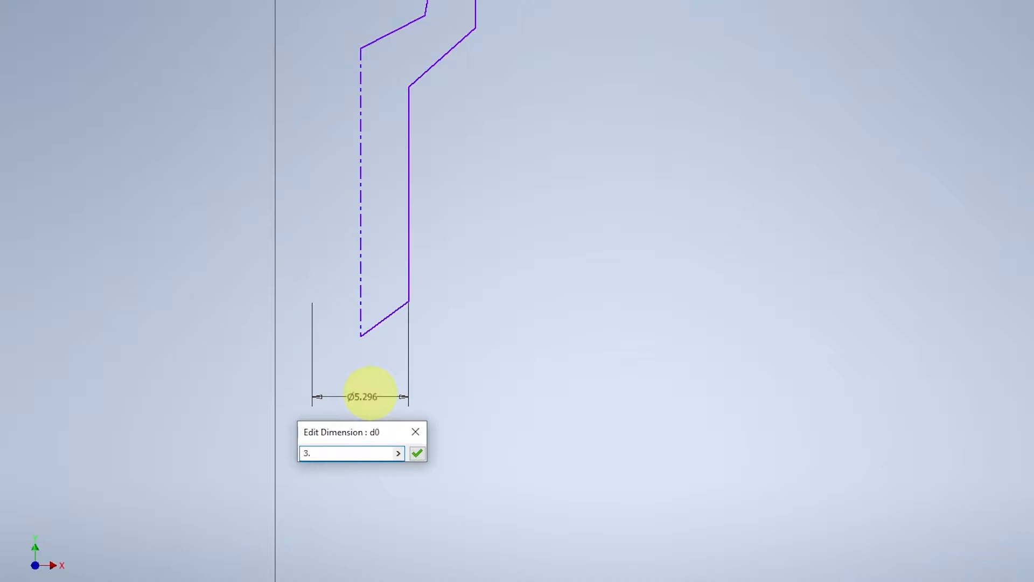
pyautogui.click(417, 452)
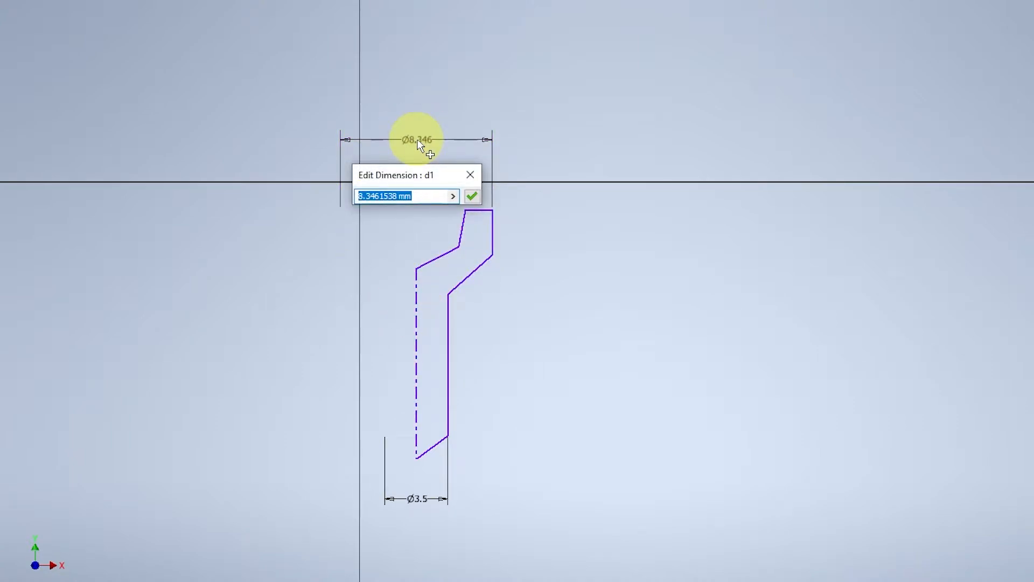
pyautogui.click(472, 196)
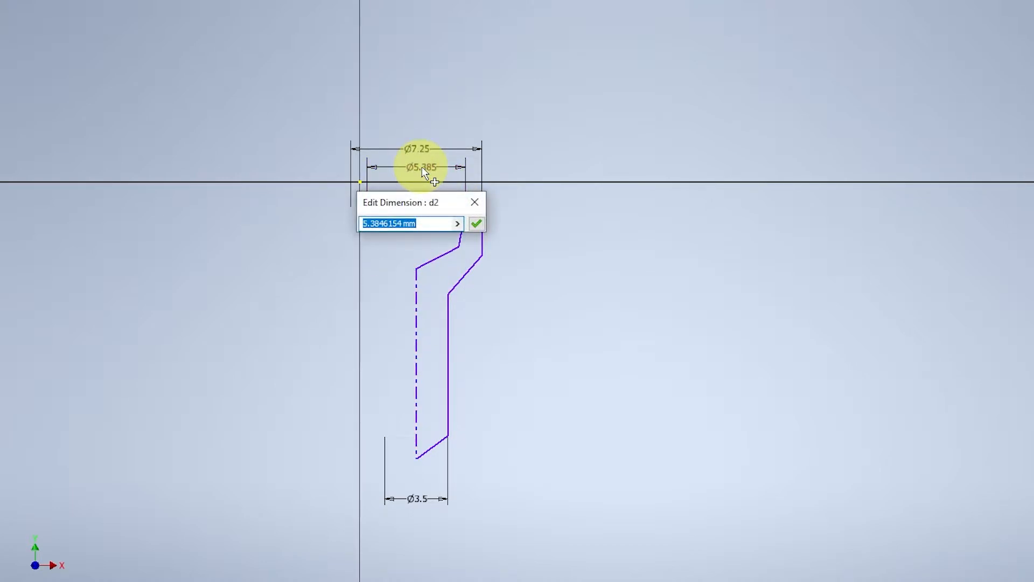
pyautogui.click(477, 223)
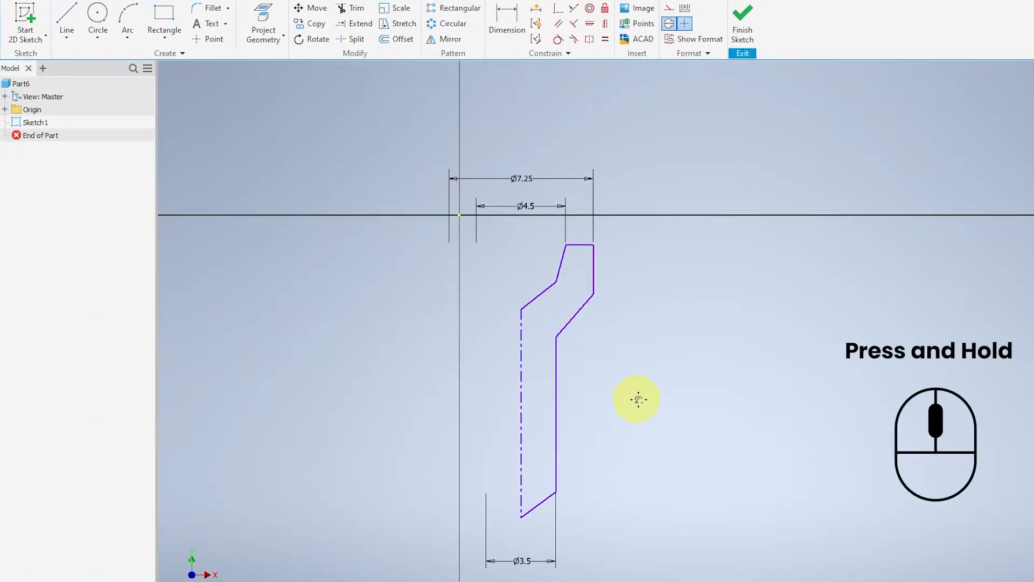
# Add the 60° head angle and the 2 mm head height dimension
pyautogui.moveTo(638, 399); pyautogui.dragTo(473, 82)
pyautogui.write('6')
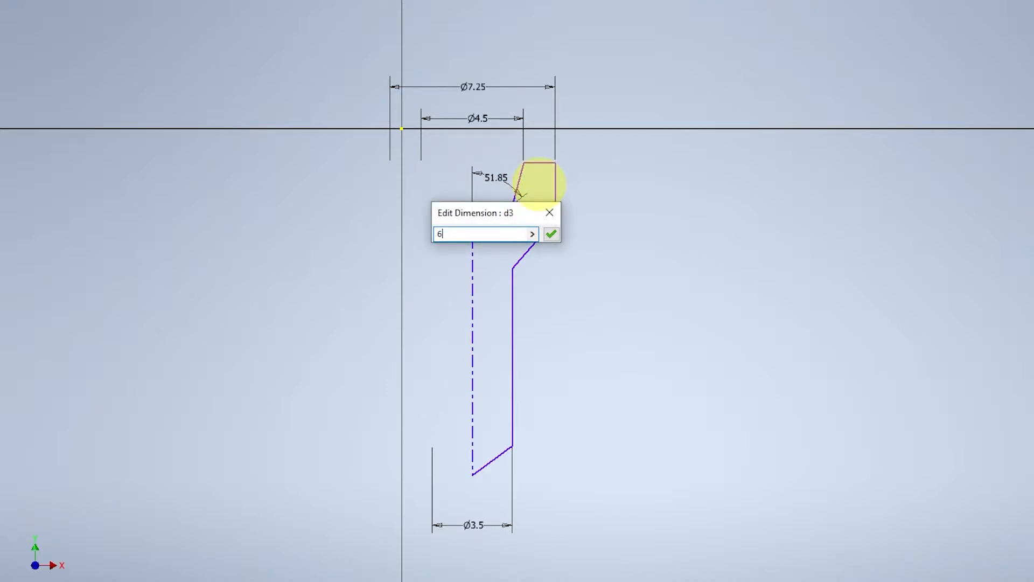
pyautogui.click(552, 233)
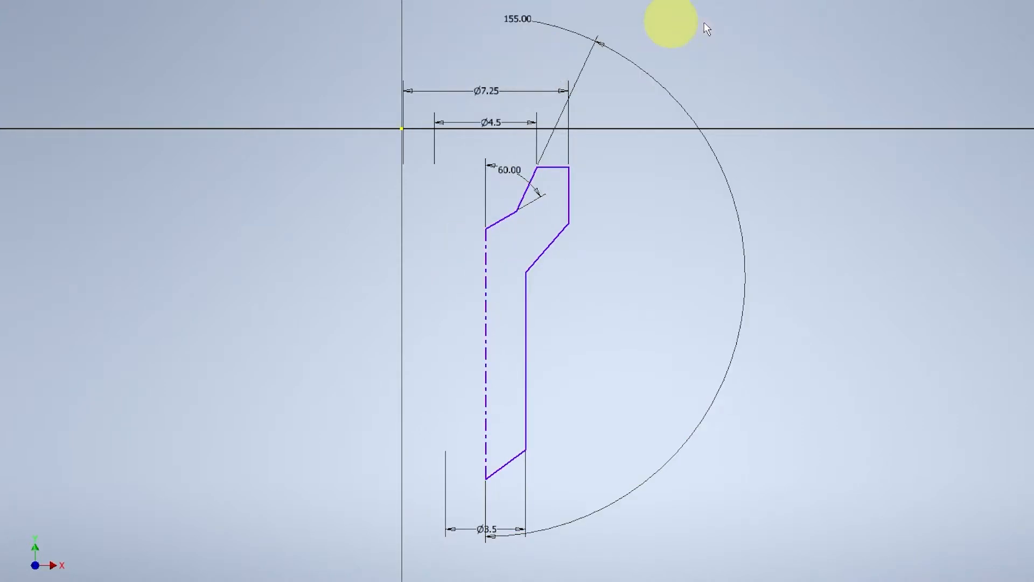
pyautogui.moveTo(653, 97)
pyautogui.write('2')
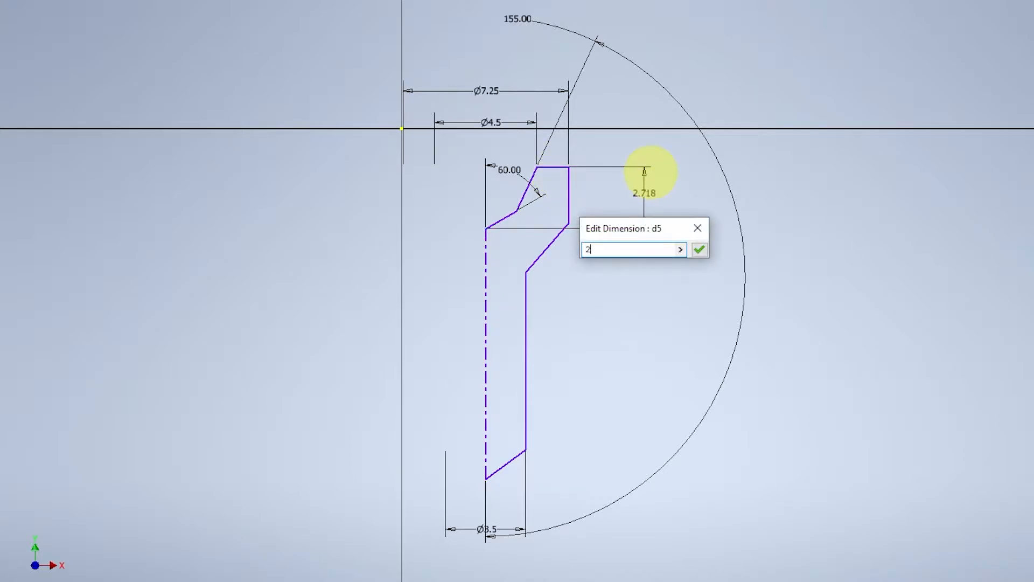
pyautogui.click(699, 249)
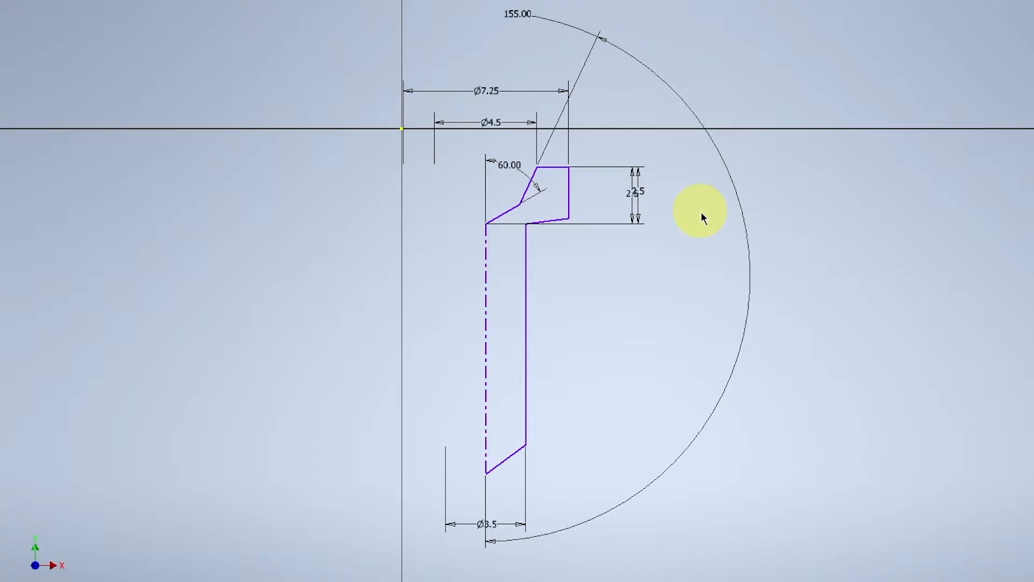
pyautogui.moveTo(558, 224)
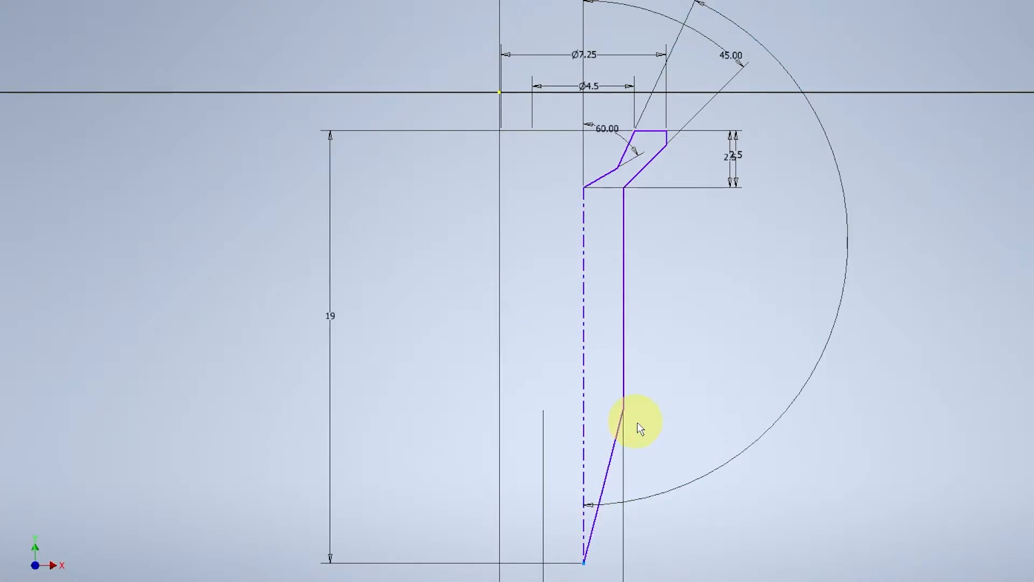
# Dimension the tapered point length as 3.25 mm to fully constrain the profile
pyautogui.click(624, 417)
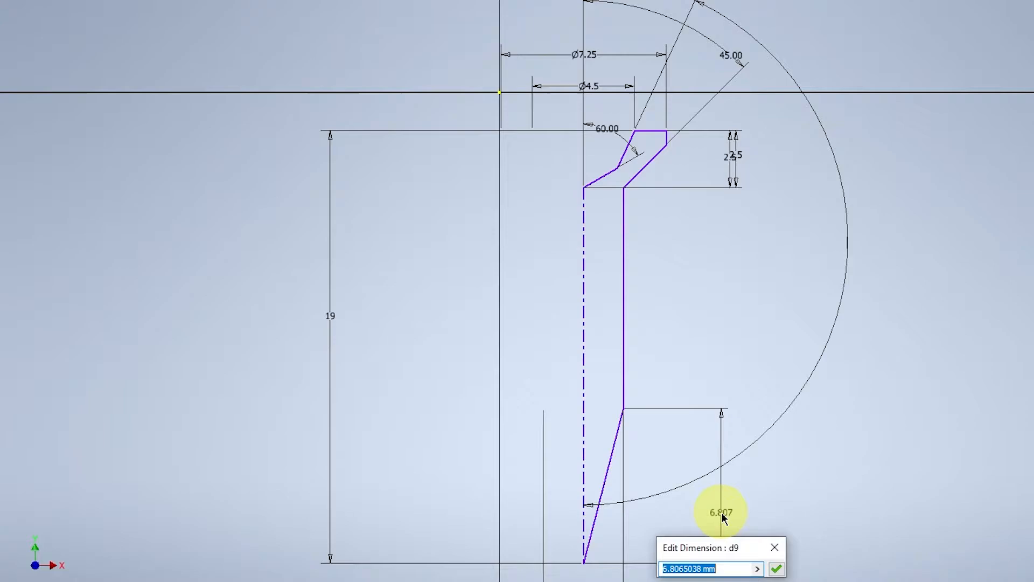
pyautogui.write('3.')
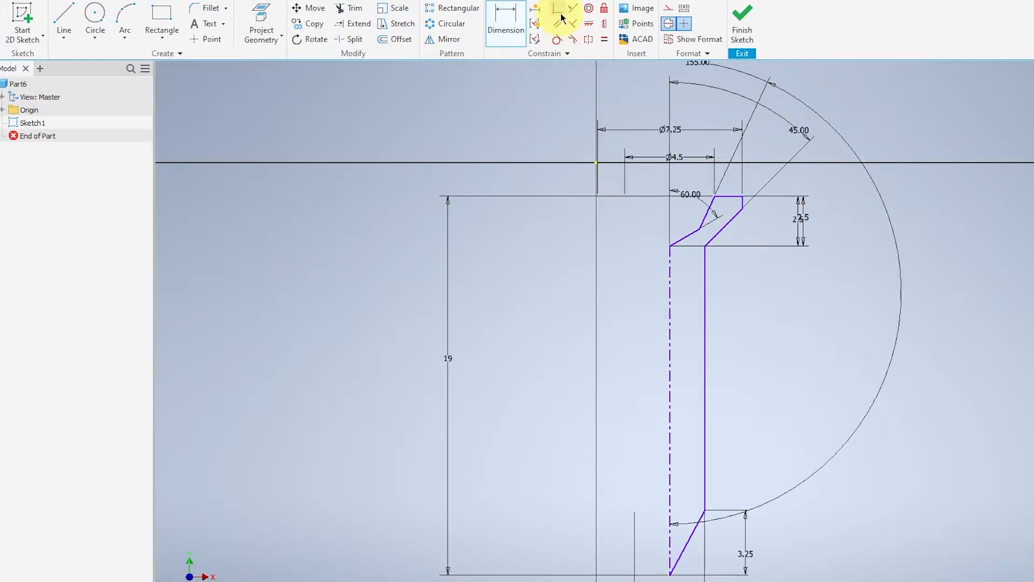
pyautogui.moveTo(554, 23)
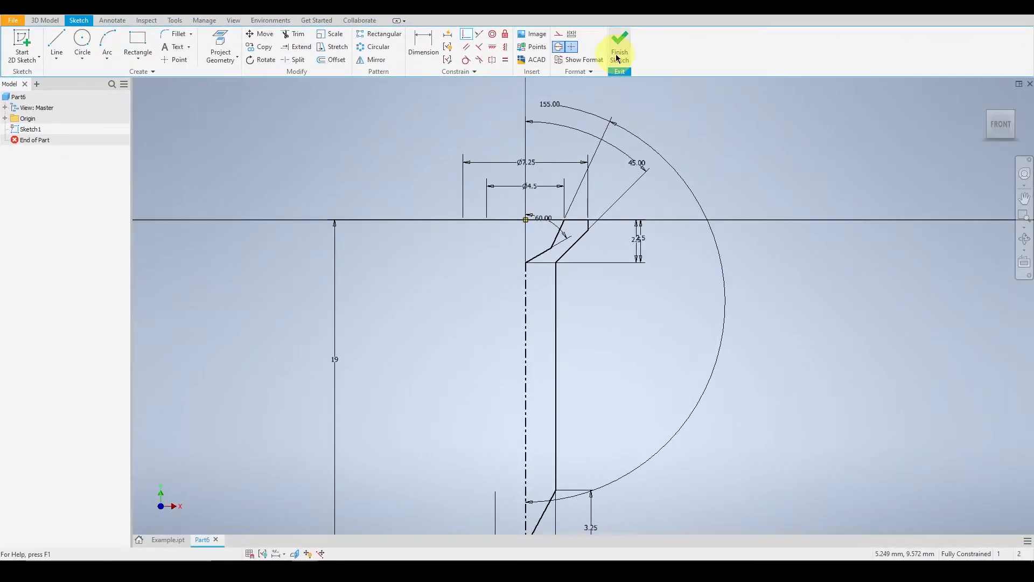
# Revolve the profile 360° about its centerline into the solid screw body
pyautogui.click(619, 49)
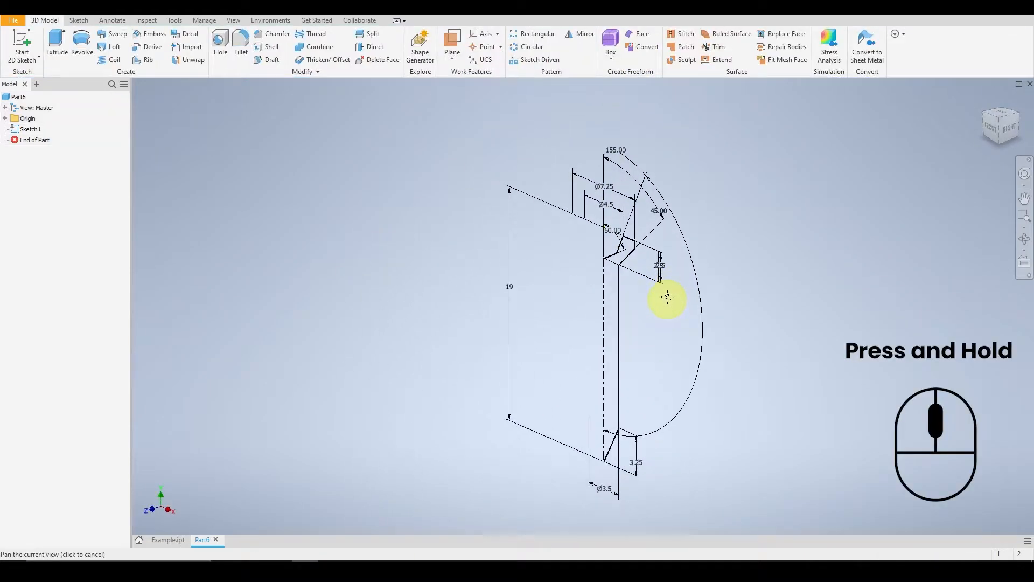
pyautogui.click(81, 47)
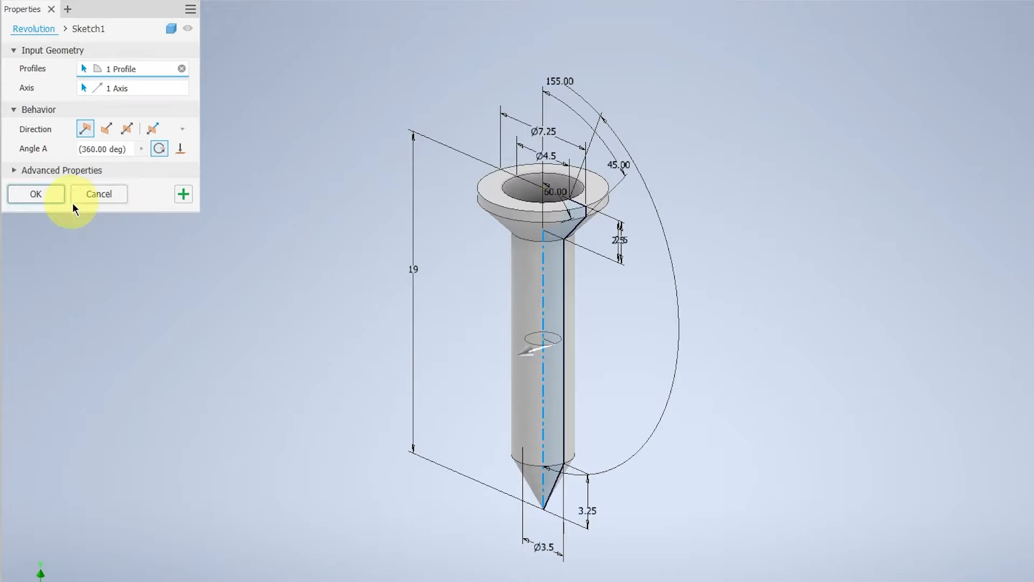
pyautogui.click(35, 194)
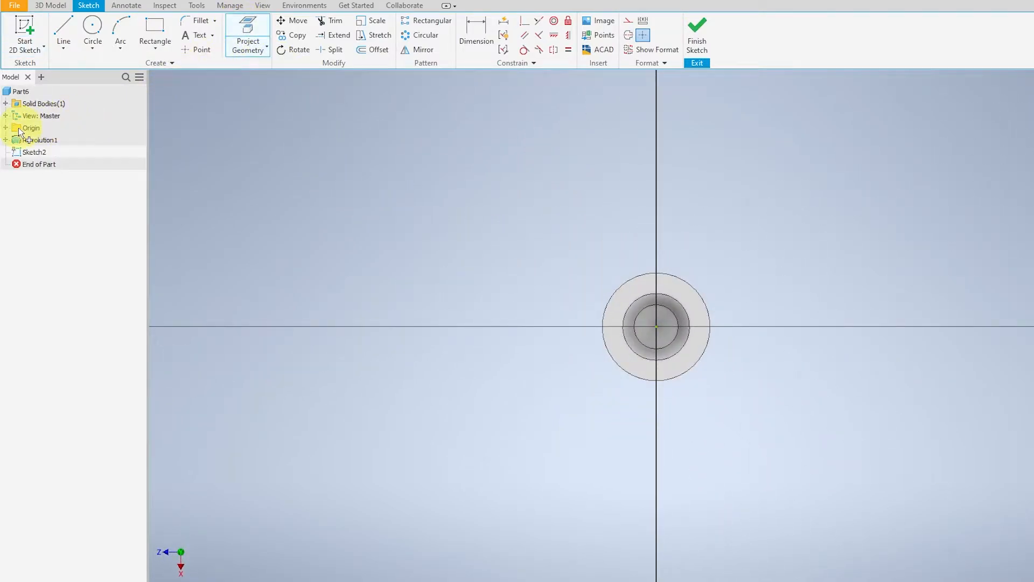
# Project the origin YZ and XZ planes into Sketch2 as crossing reference lines
pyautogui.click(19, 128)
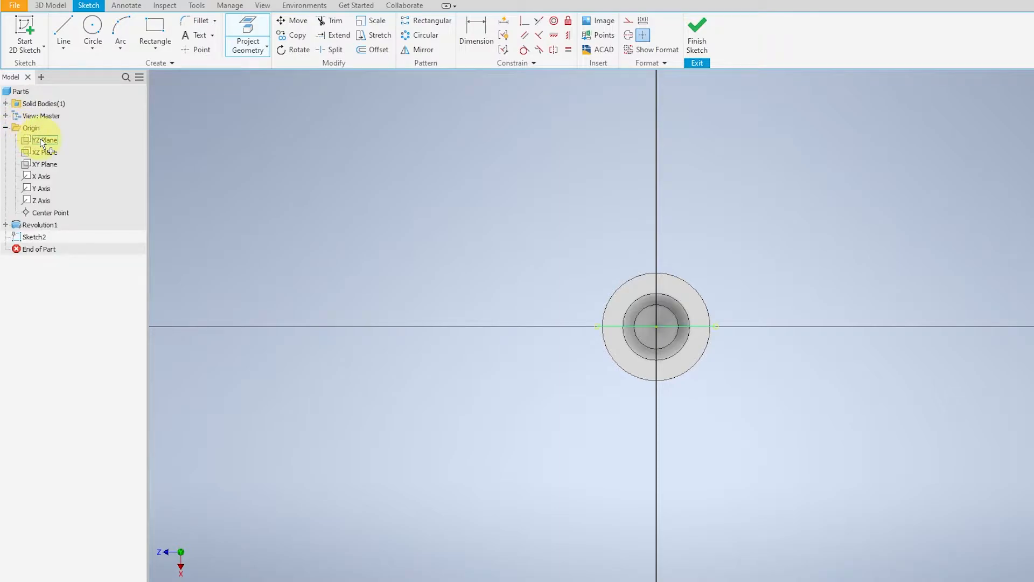
pyautogui.click(44, 152)
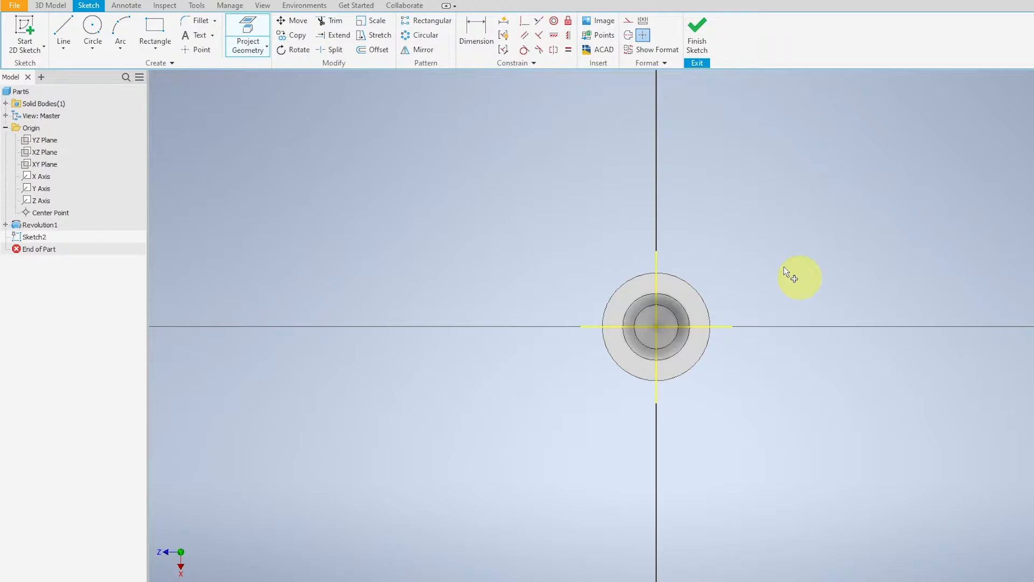
pyautogui.moveTo(290, 303)
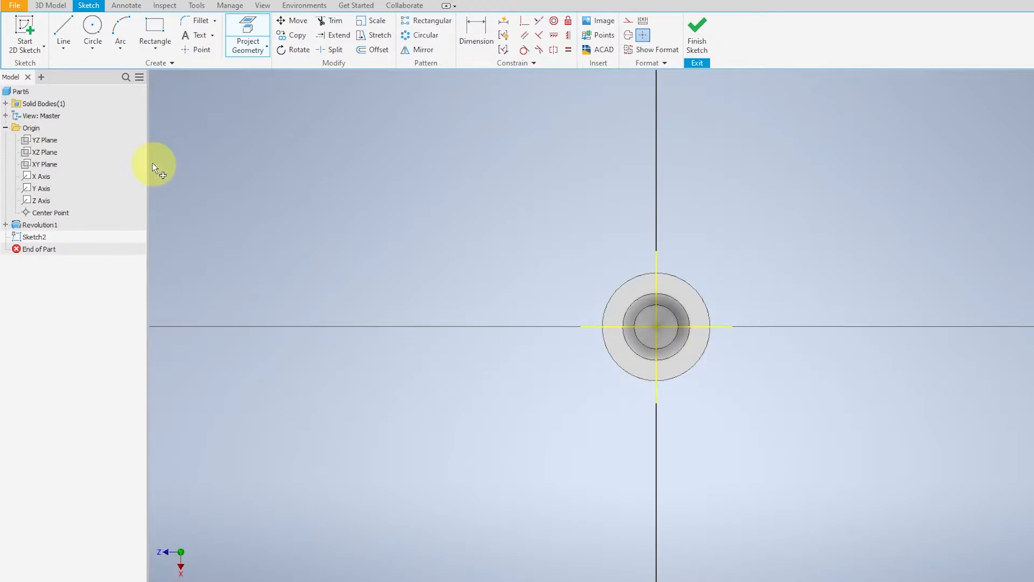
pyautogui.moveTo(149, 108)
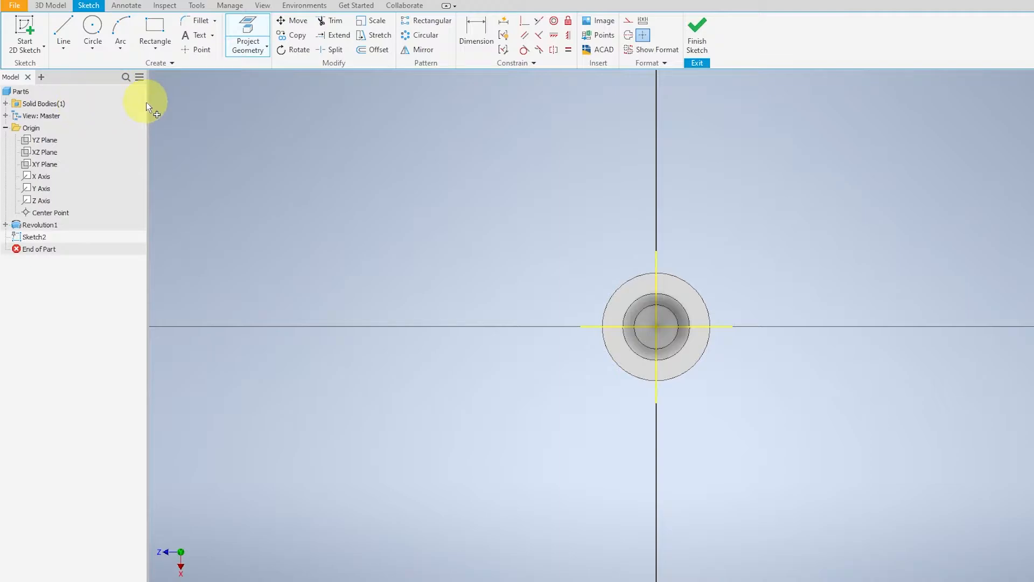
pyautogui.click(64, 30)
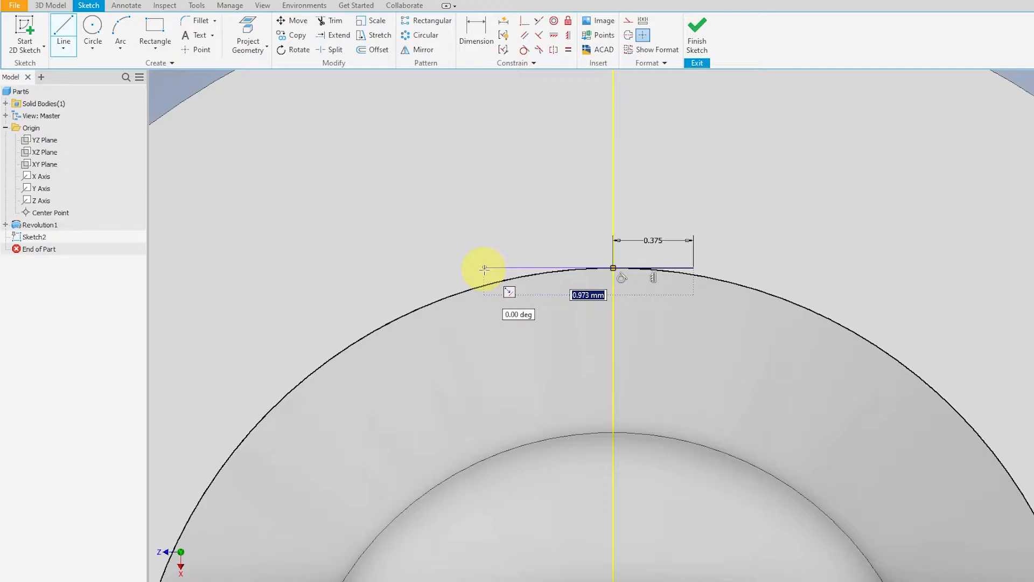
# Draw a 0.75-tall vertical line at the circle's right edge, 0.375 either side of the axis
pyautogui.write('0.75')
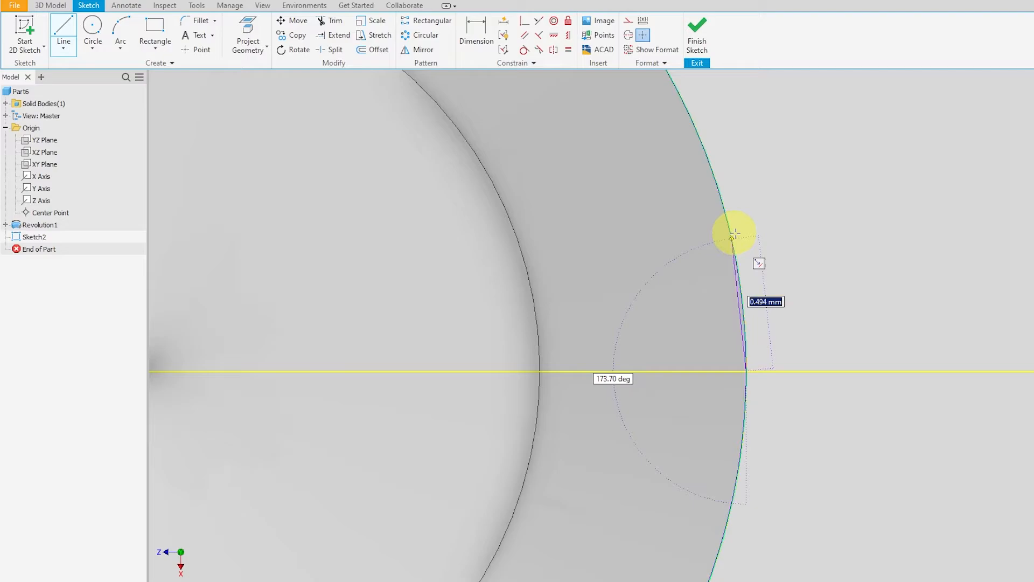
pyautogui.moveTo(734, 233); pyautogui.dragTo(746, 364)
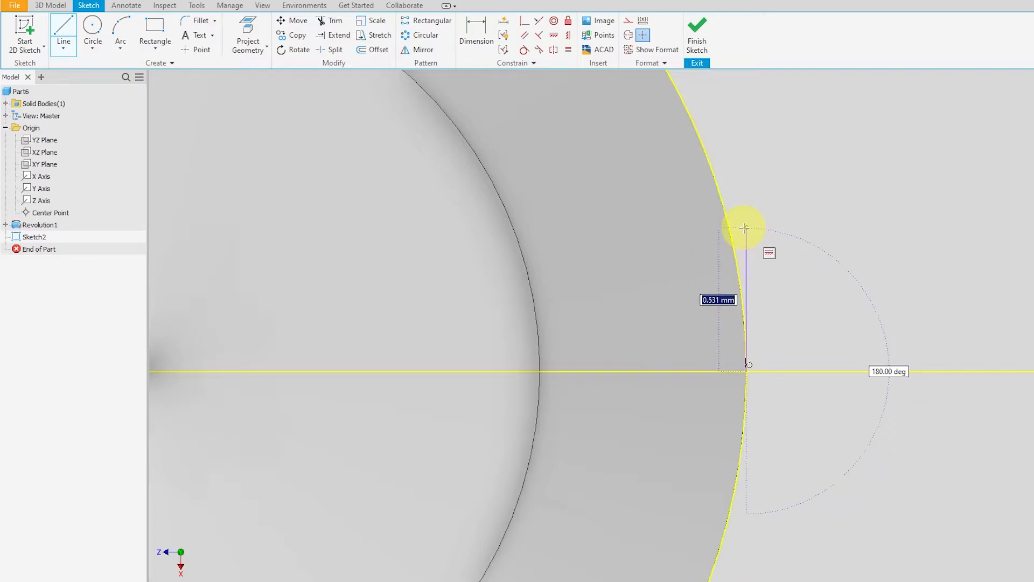
pyautogui.write('0.375')
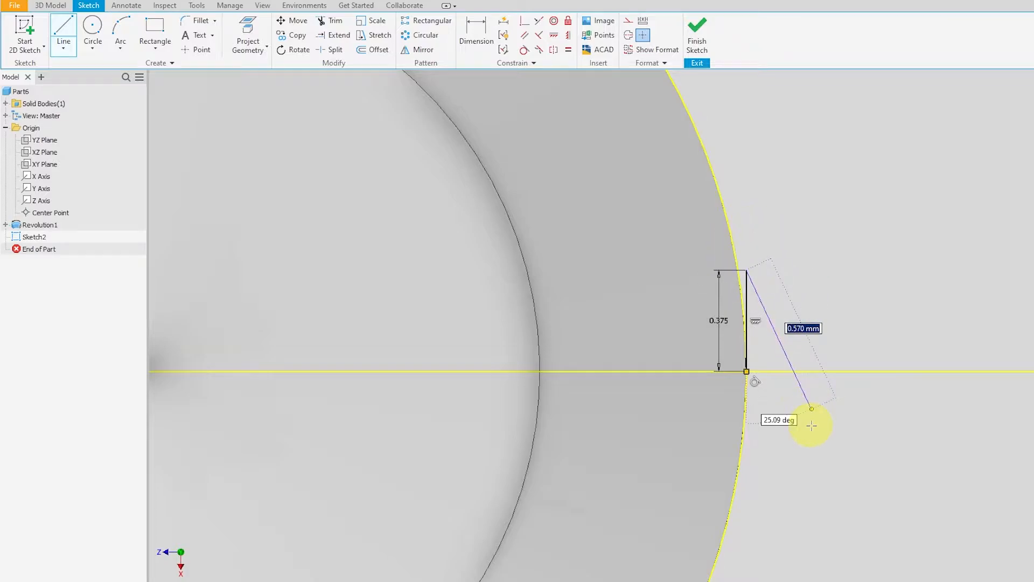
pyautogui.moveTo(812, 408); pyautogui.dragTo(746, 521)
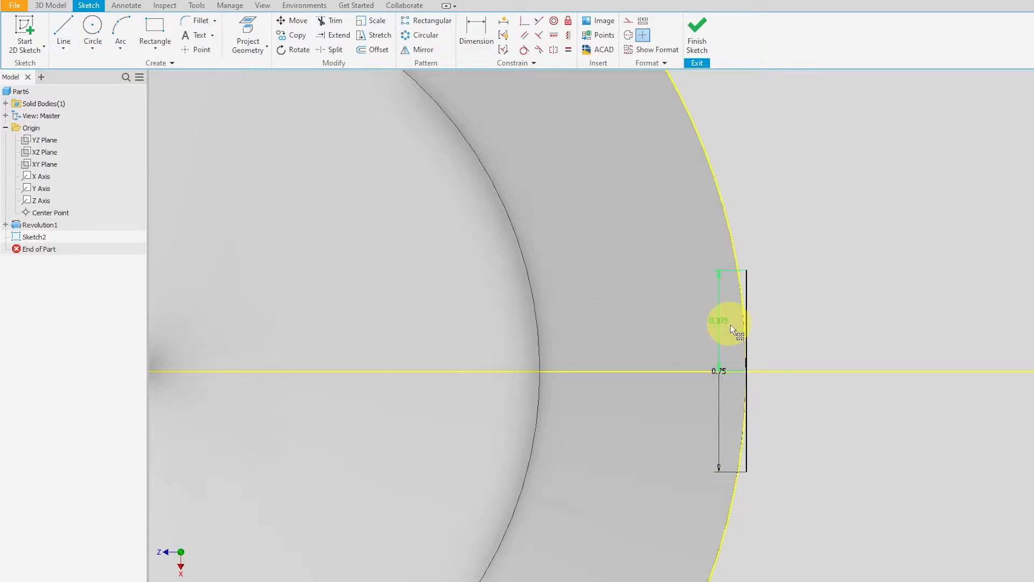
pyautogui.rightClick(738, 330)
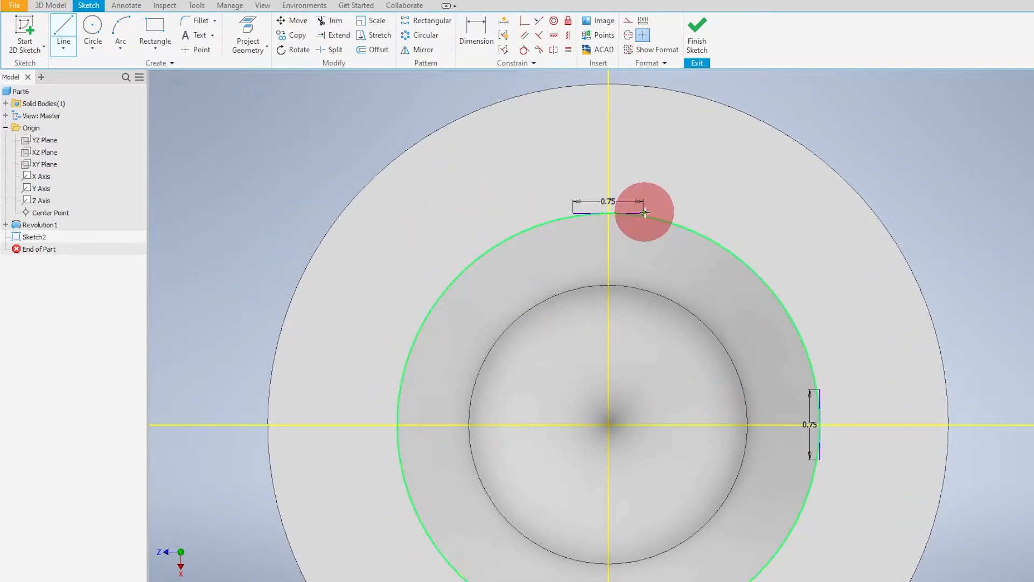
# Draw the L-shaped lines joining the 0.75 top segment to the 0.75 right segment
pyautogui.moveTo(643, 212); pyautogui.dragTo(644, 377)
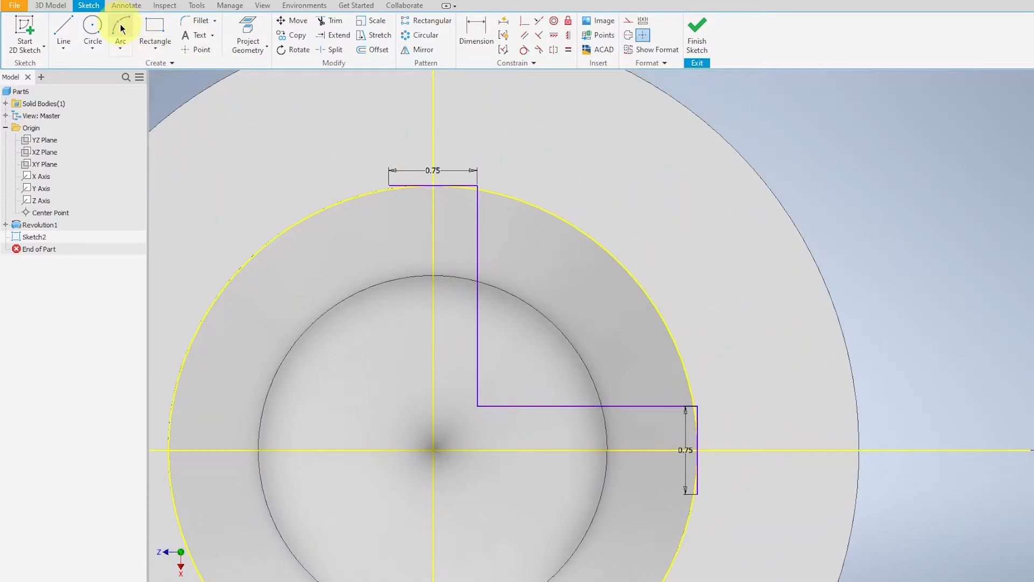
# Close the quarter slot profile with an arc along the circle from right to top segment
pyautogui.click(120, 27)
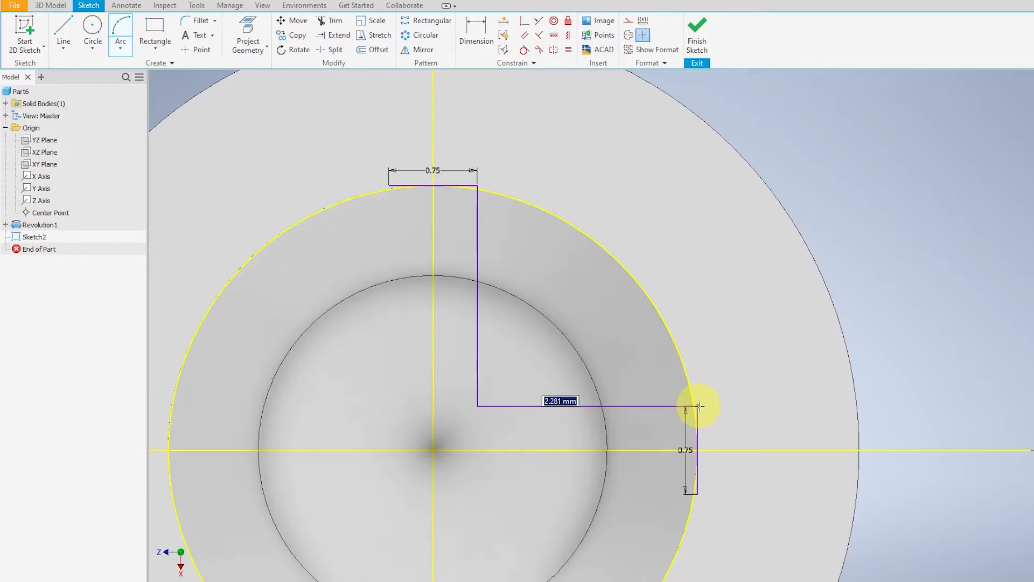
pyautogui.moveTo(696, 406); pyautogui.dragTo(627, 258)
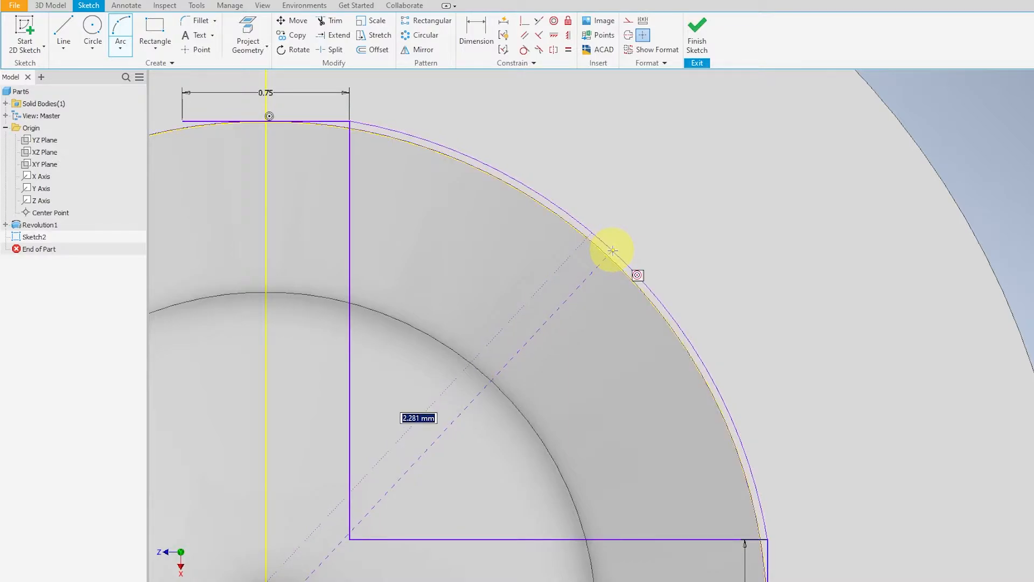
pyautogui.moveTo(610, 250); pyautogui.dragTo(686, 122)
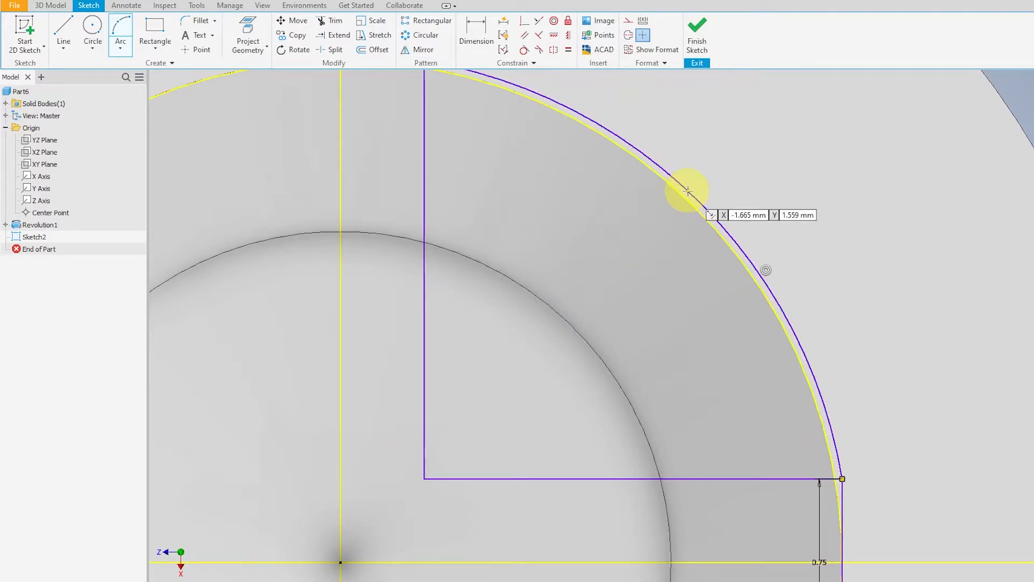
pyautogui.click(688, 191)
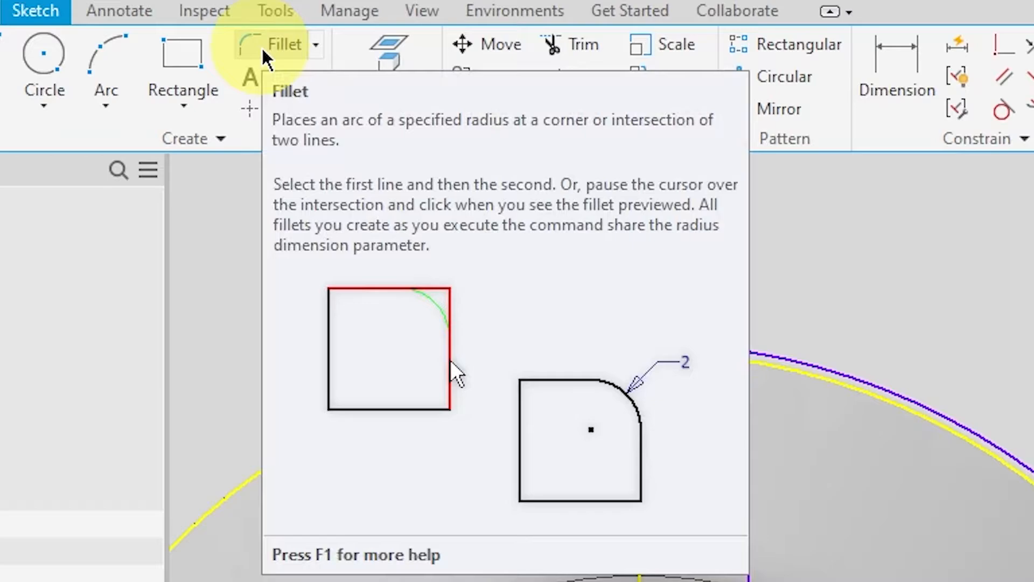
# Round the quarter profile's inner corner with a 0.5 sketch fillet between the two corner lines
pyautogui.click(284, 44)
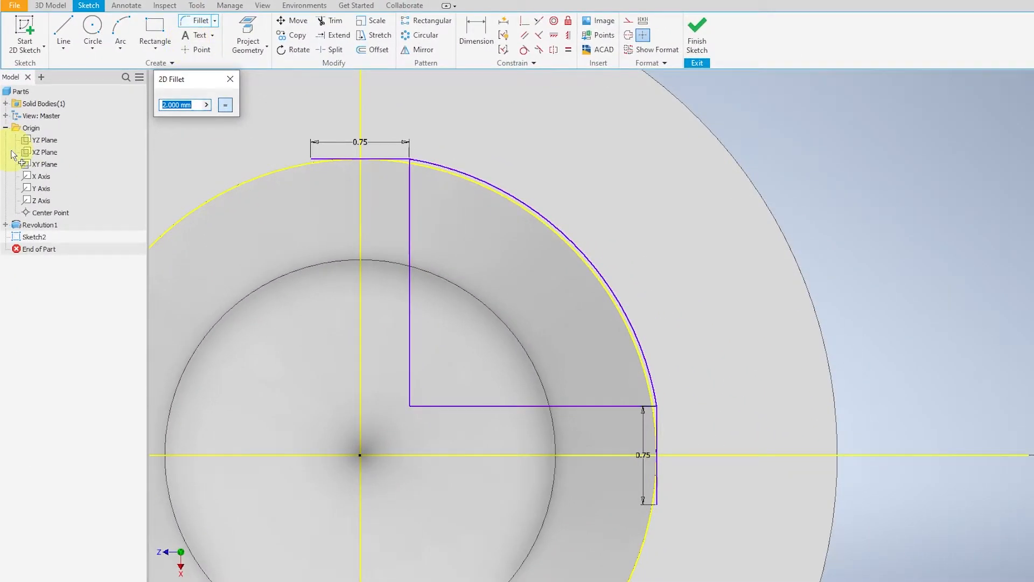
pyautogui.write('0.5')
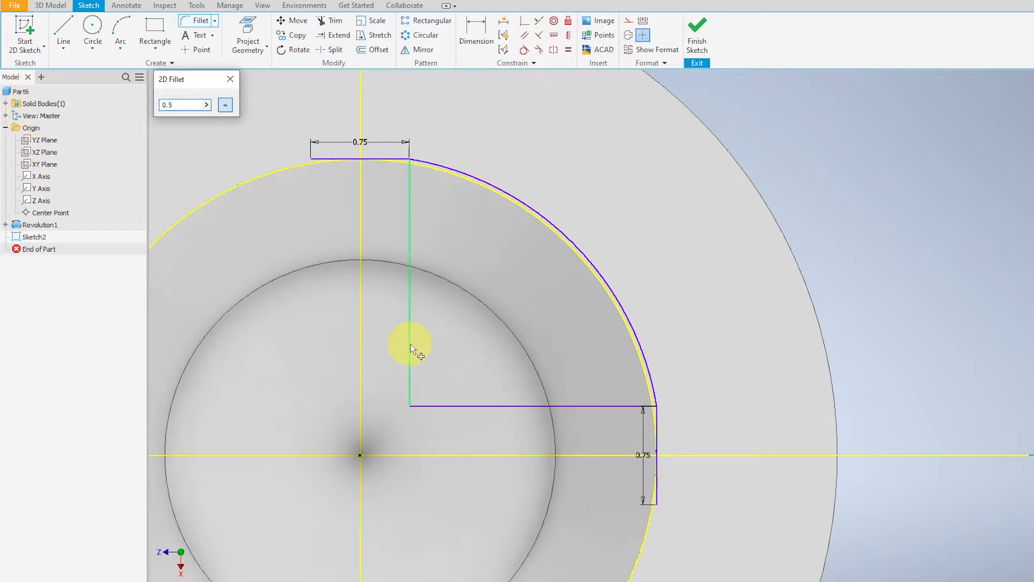
pyautogui.click(409, 403)
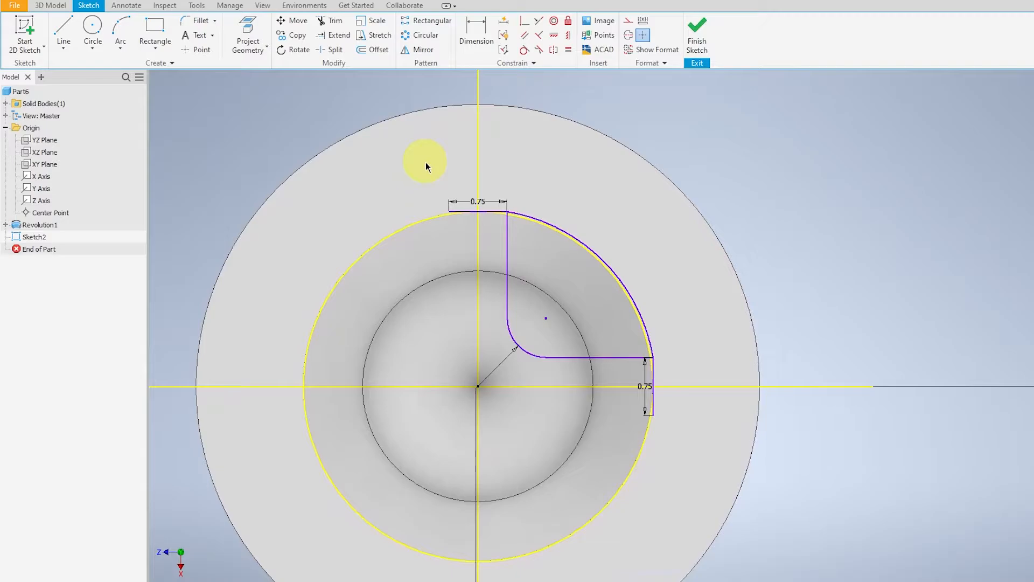
# Mirror the quarter profile across the vertical axis, then both halves across the horizontal axis to form the cross
pyautogui.click(424, 50)
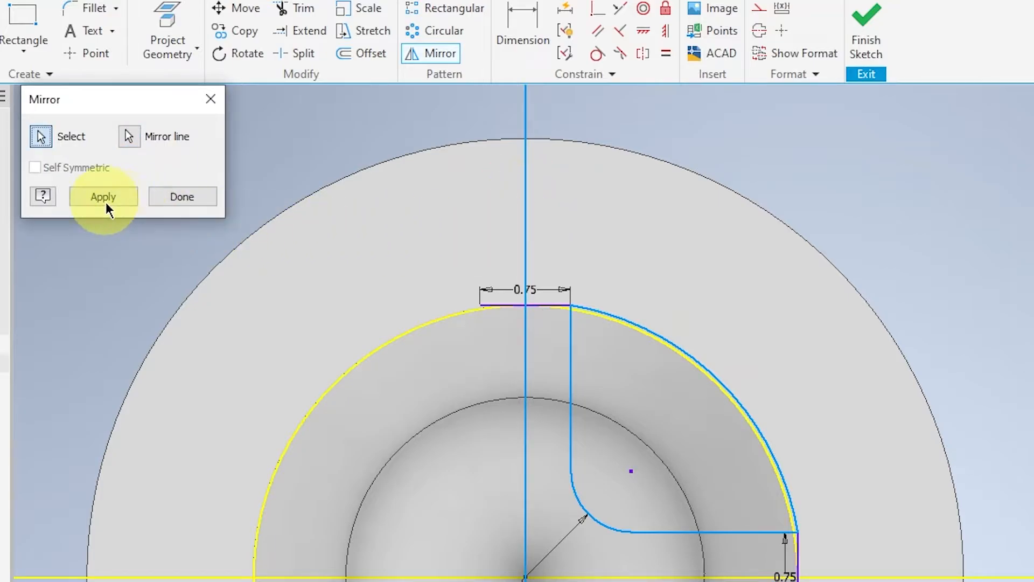
pyautogui.click(103, 197)
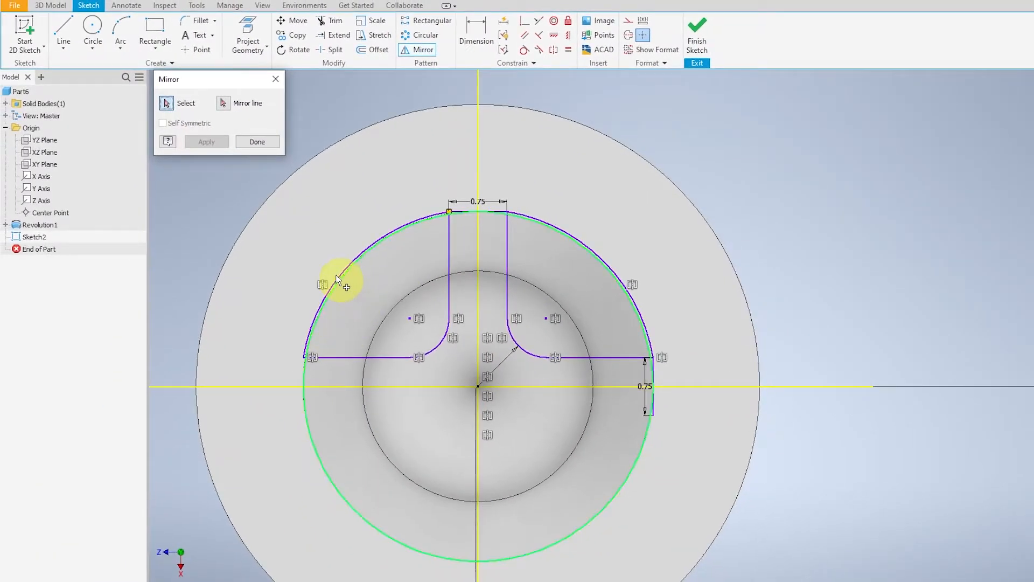
pyautogui.click(341, 274)
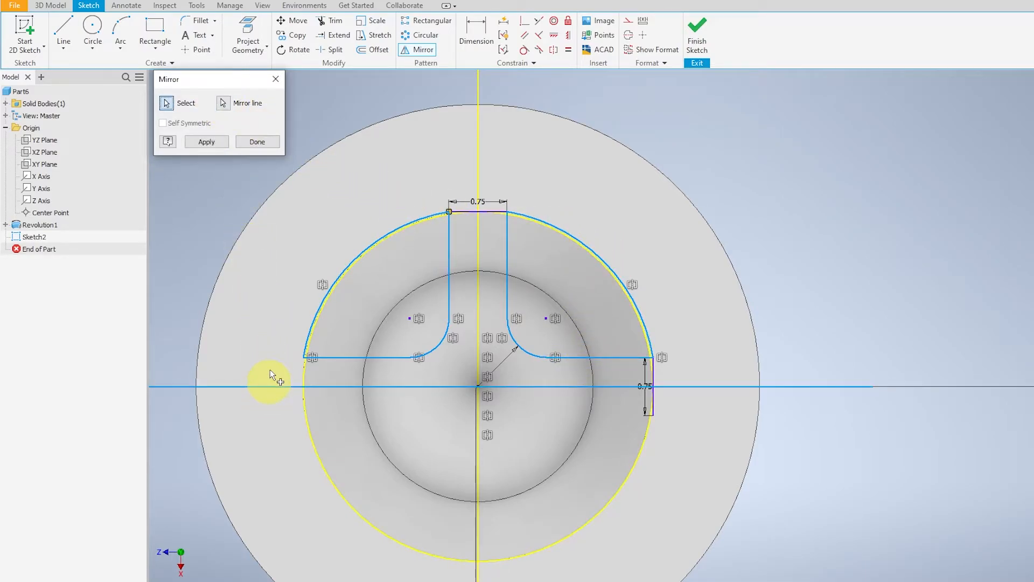
pyautogui.click(206, 141)
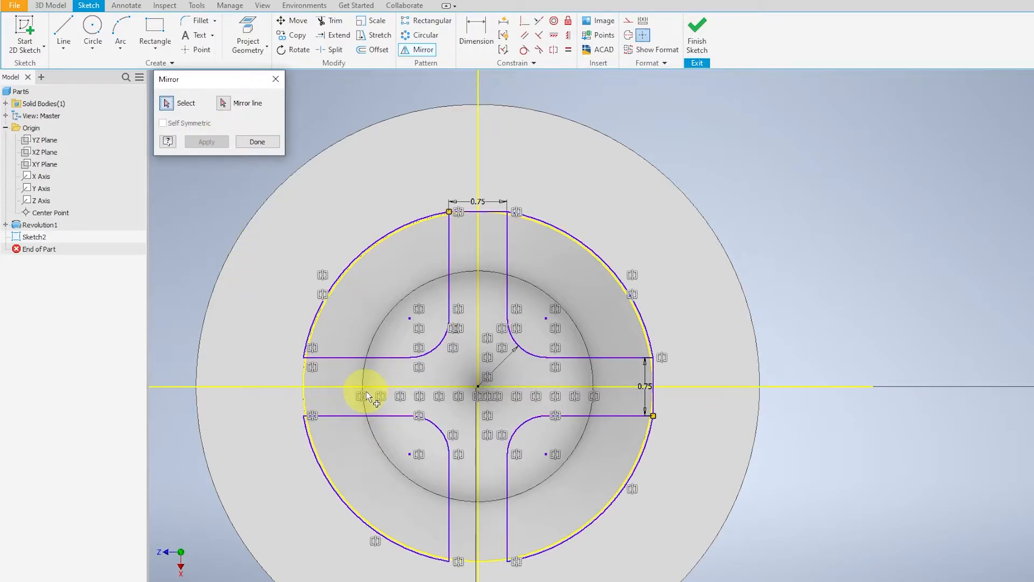
pyautogui.click(256, 141)
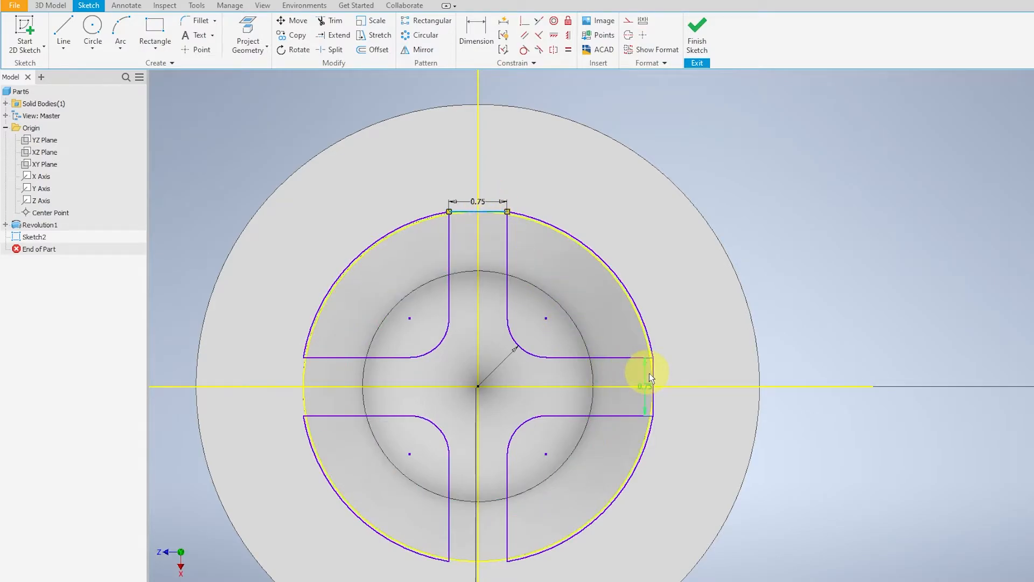
pyautogui.click(653, 357)
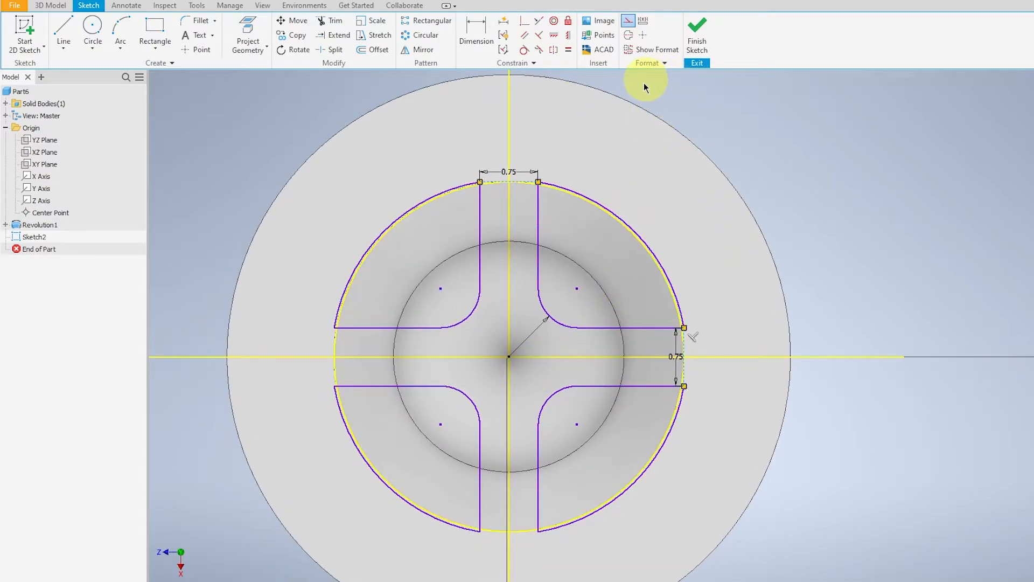
# Finish Sketch2, leaving the complete cross-slot outline on the screw head
pyautogui.click(697, 30)
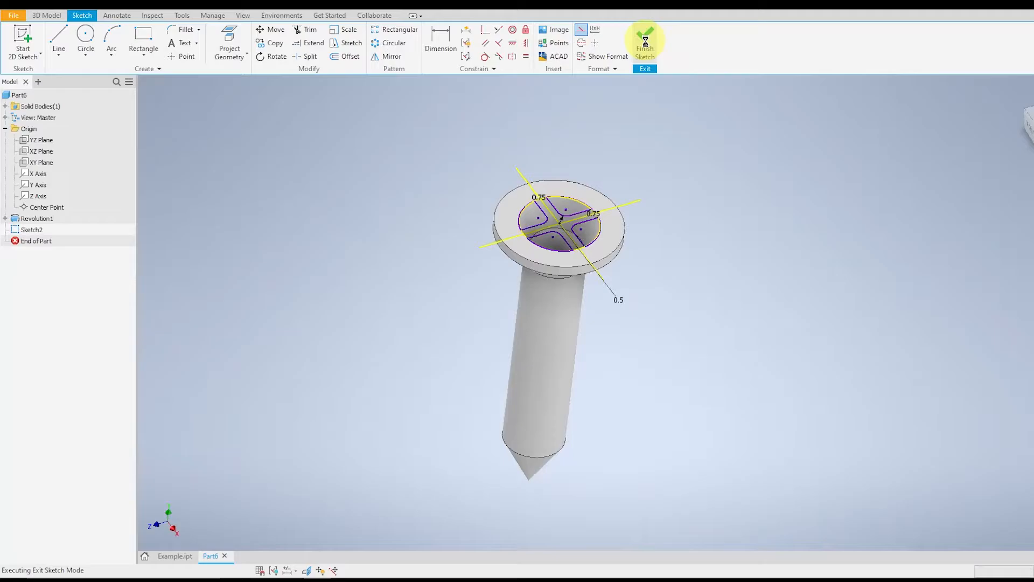
# Cut the four cross-slot profiles into the head as Extrusion1 with extent To Next
pyautogui.click(645, 41)
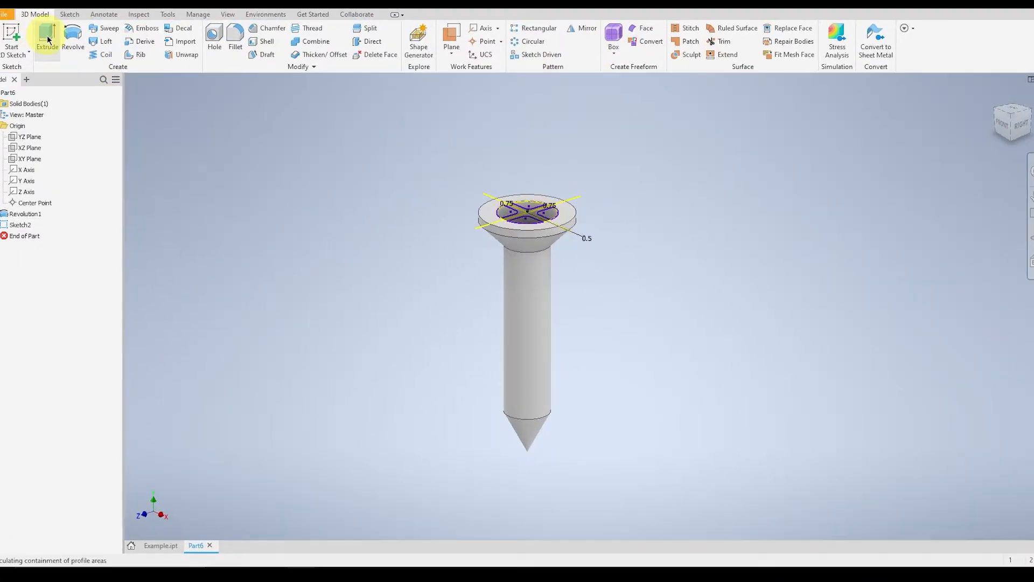
pyautogui.click(47, 38)
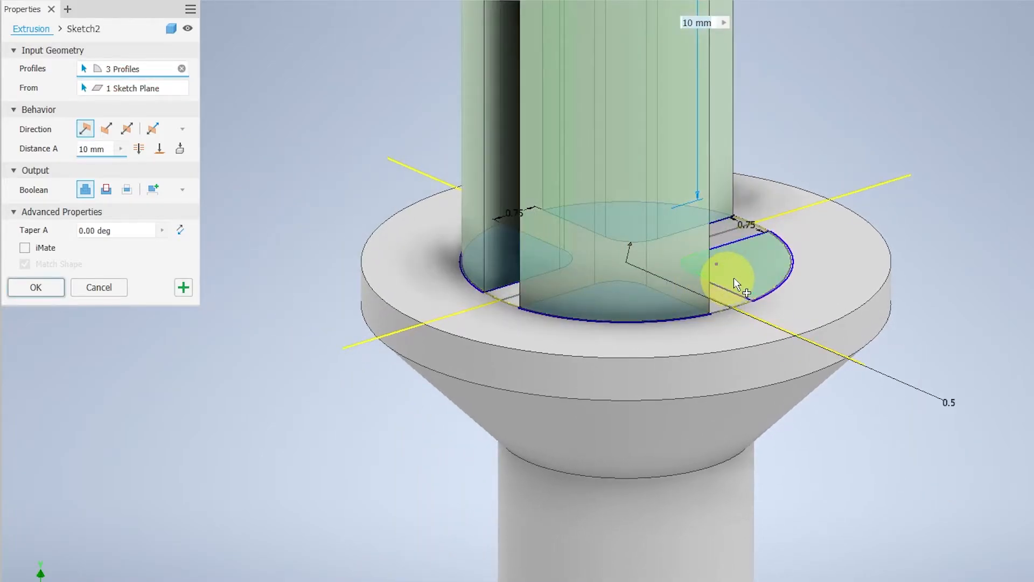
pyautogui.click(726, 271)
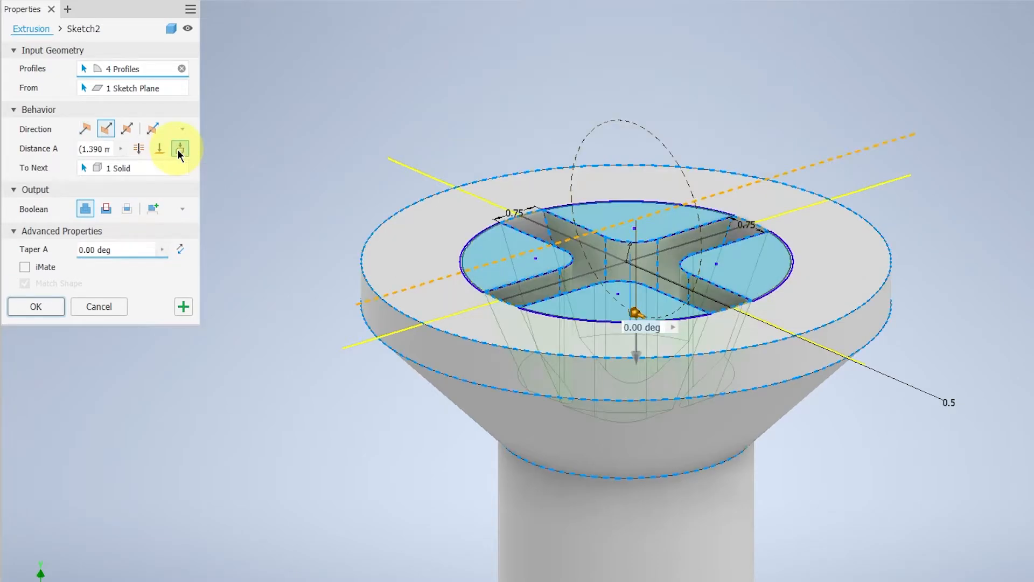
pyautogui.click(35, 306)
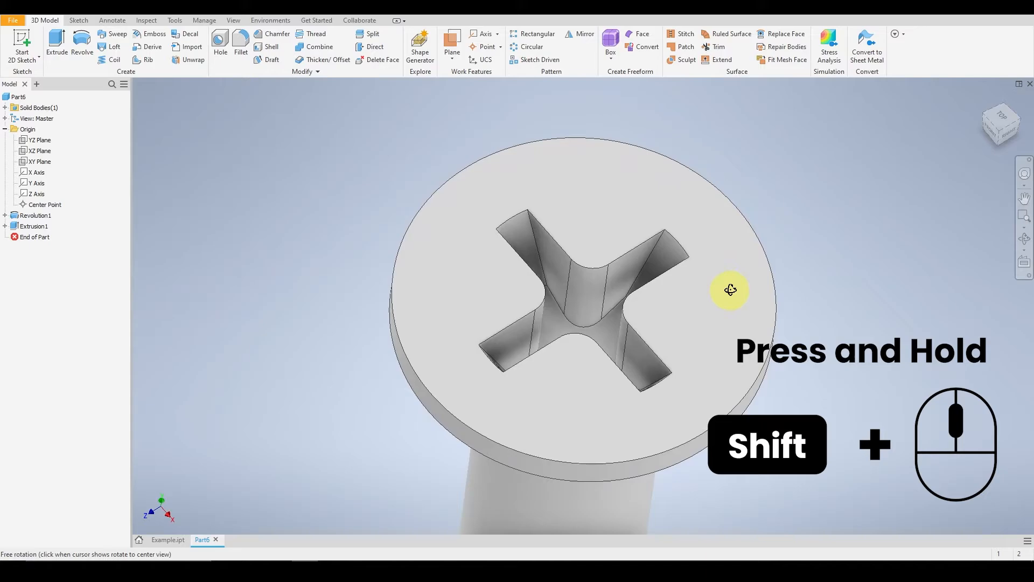
pyautogui.moveTo(730, 290); pyautogui.dragTo(482, 319)
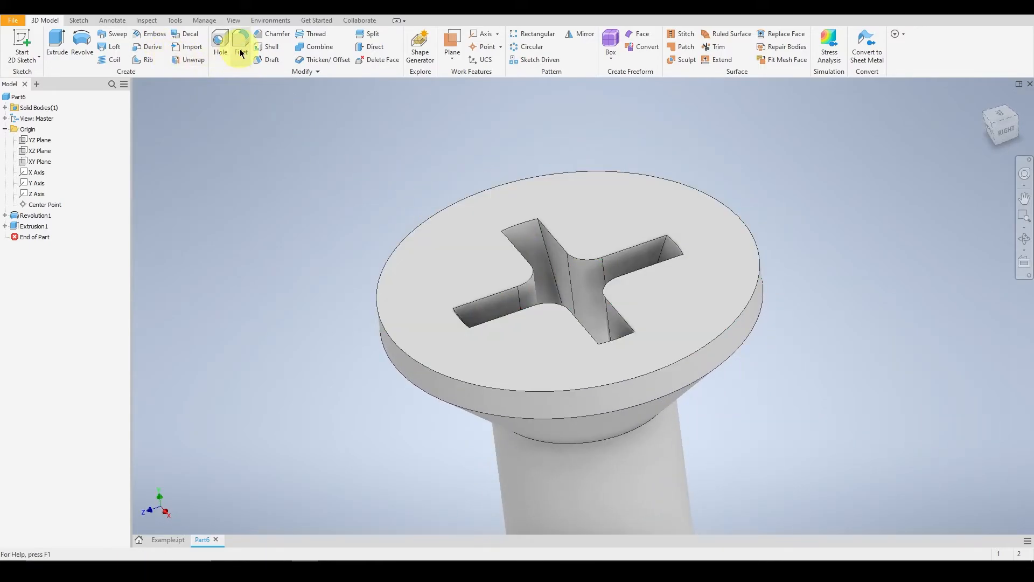
# Add Fillet1 rounding the four outer slot-end edges at radius 0.5
pyautogui.click(242, 47)
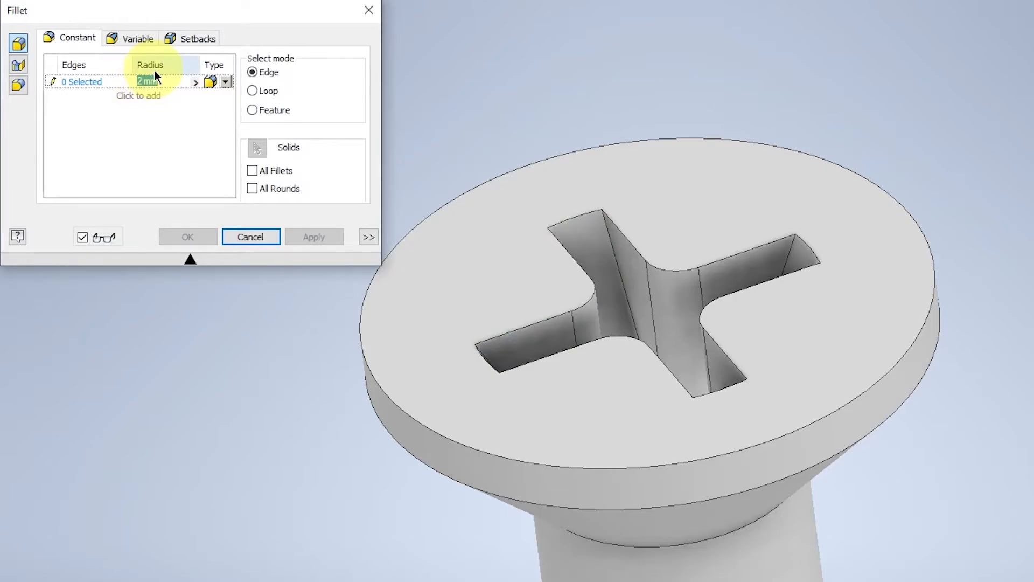
pyautogui.write('0.5')
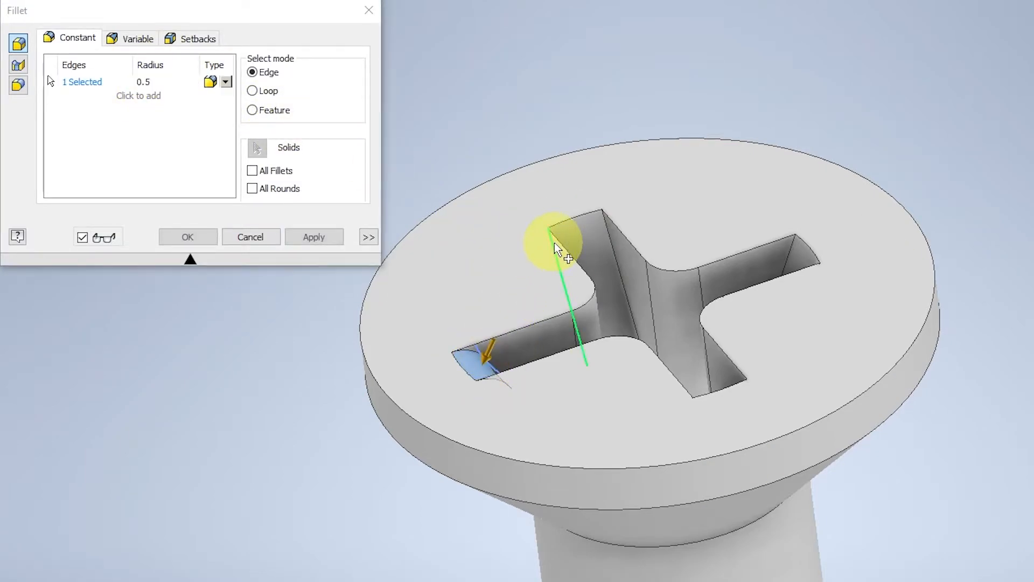
pyautogui.click(732, 385)
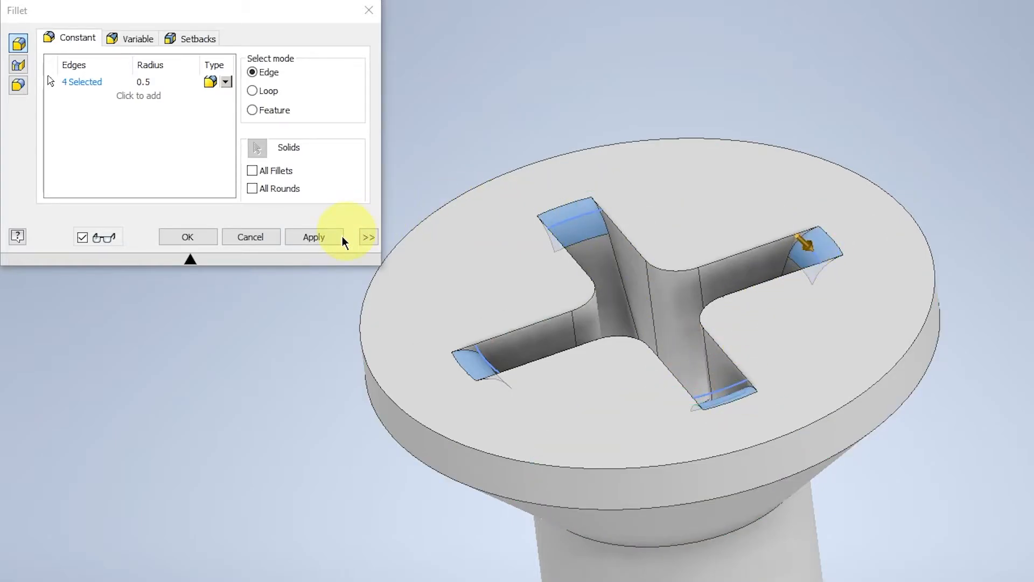
pyautogui.click(187, 237)
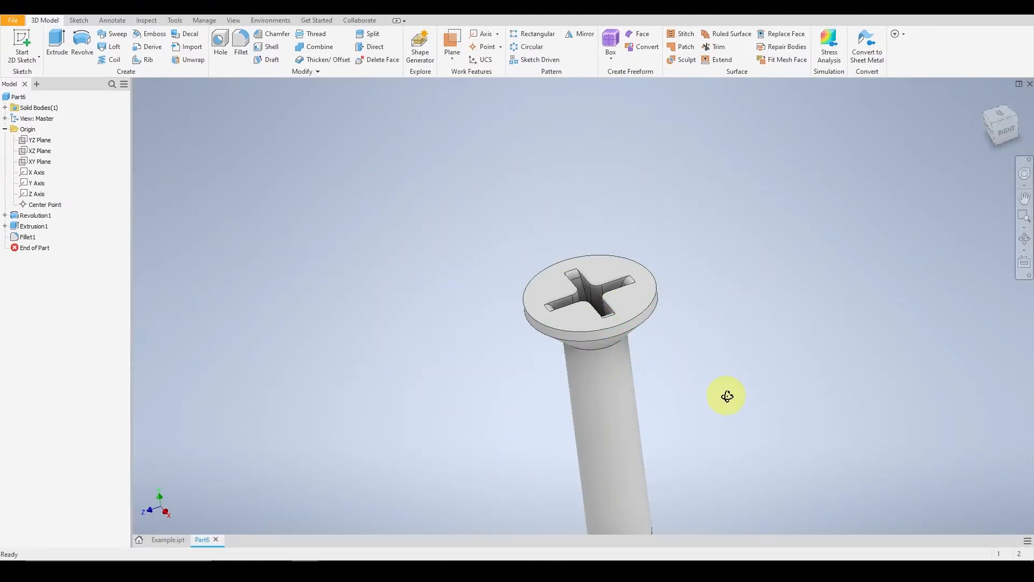
pyautogui.moveTo(726, 396); pyautogui.dragTo(636, 426)
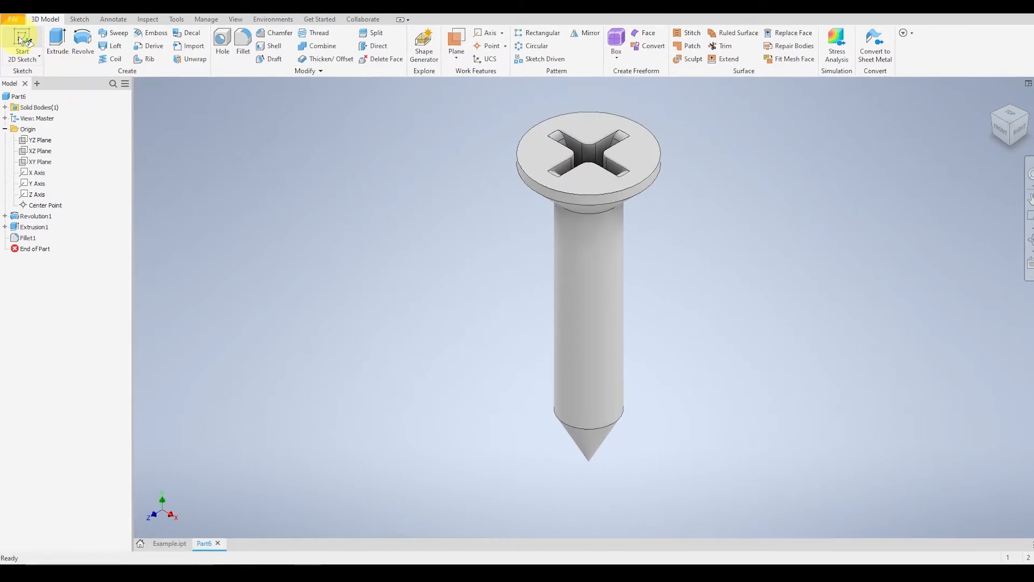
# Start Sketch3 on the YZ plane with Slice Graphics showing the screw sectioned along its axis
pyautogui.click(43, 164)
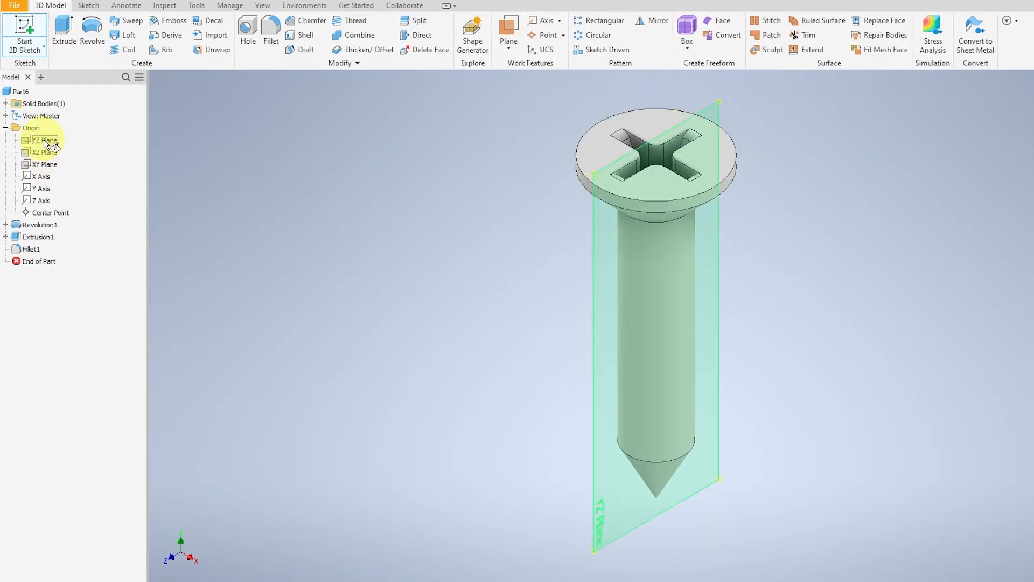
pyautogui.doubleClick(45, 139)
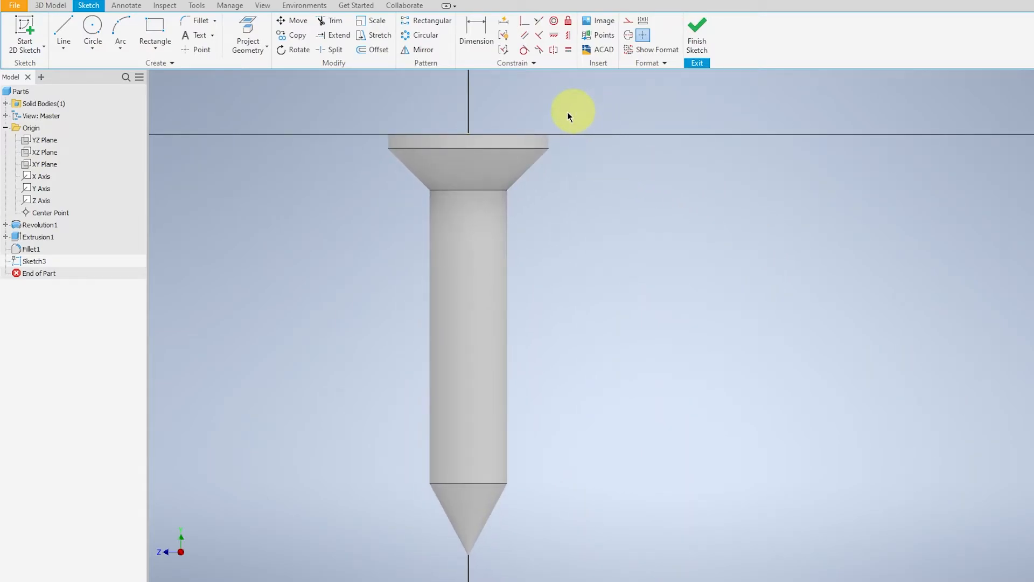
pyautogui.rightClick(572, 110)
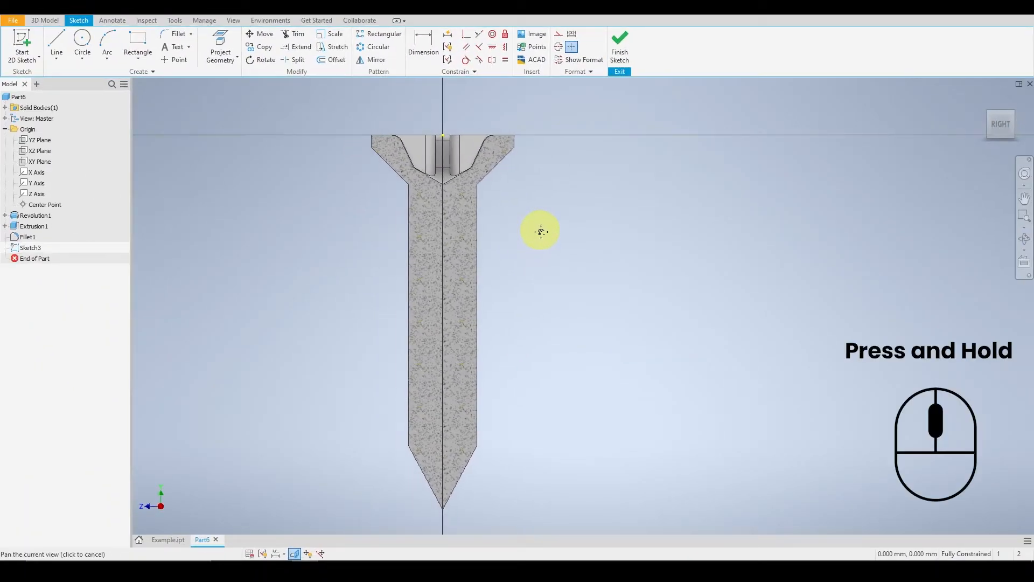
pyautogui.moveTo(541, 232); pyautogui.dragTo(553, 111)
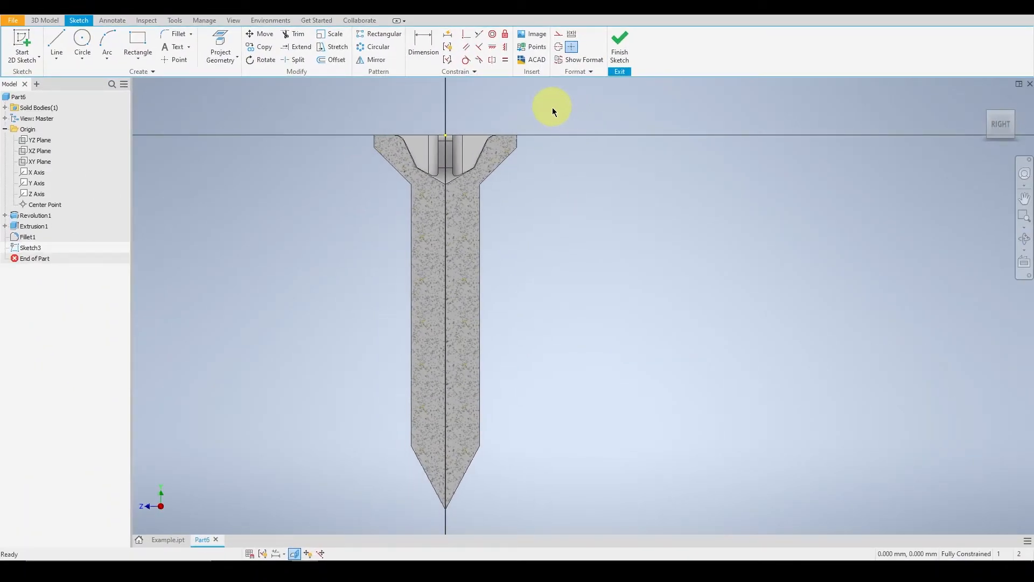
pyautogui.moveTo(517, 101)
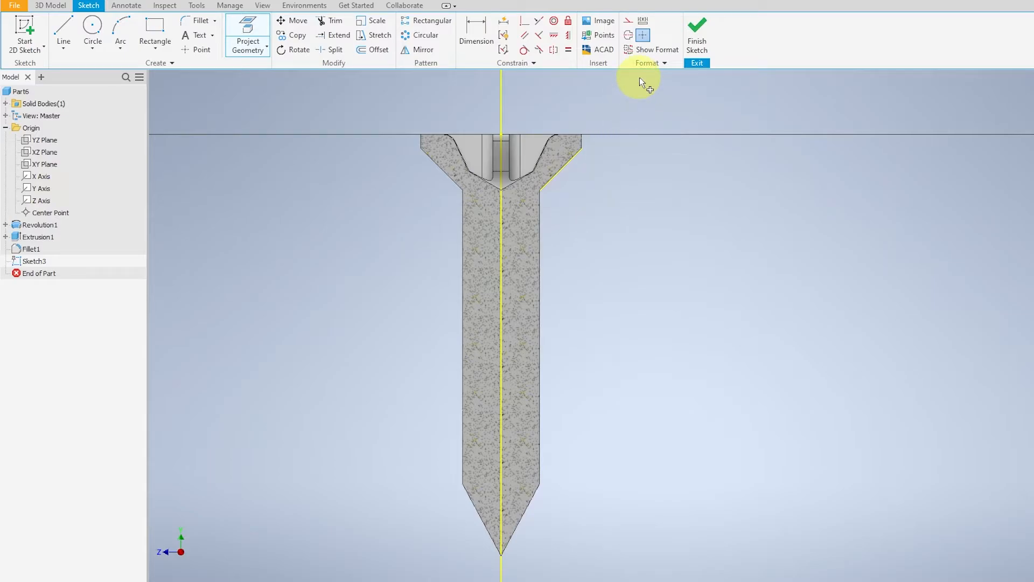
pyautogui.moveTo(329, 91)
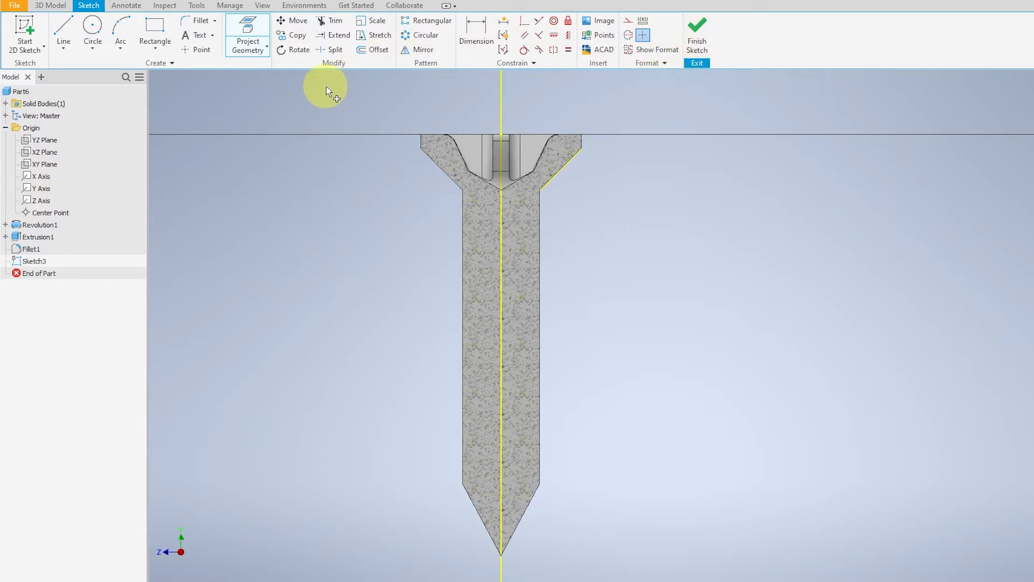
pyautogui.moveTo(449, 97)
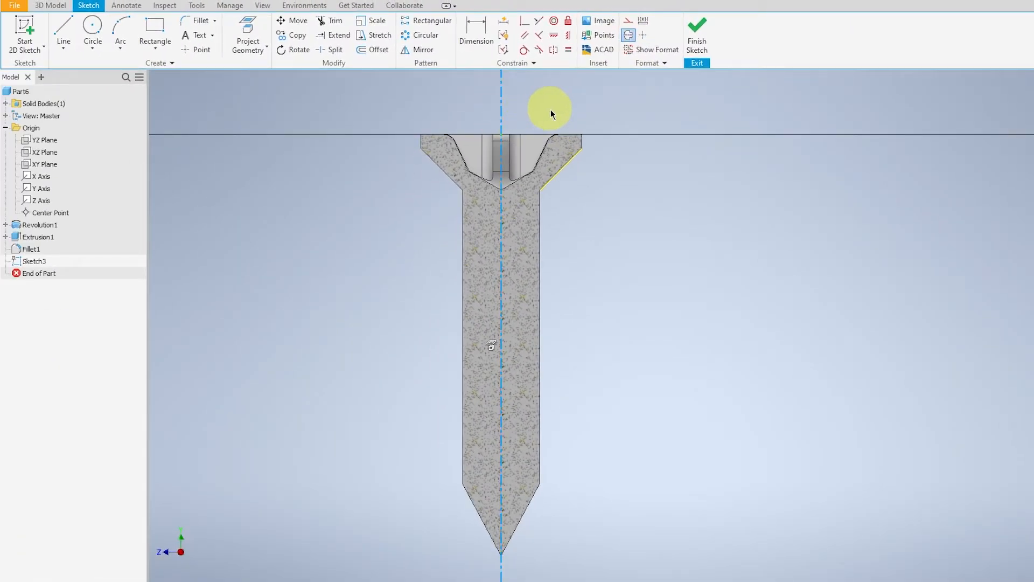
pyautogui.moveTo(593, 121)
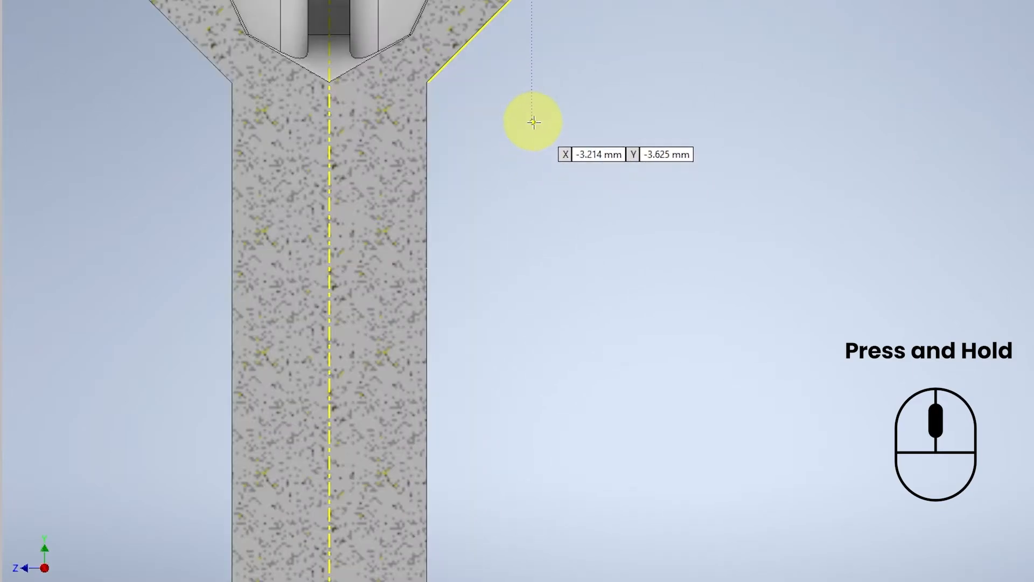
# Draw the small thread-tooth profile with midline beside the shank, Ø2.5 from the centerline
pyautogui.moveTo(535, 123); pyautogui.dragTo(452, 194)
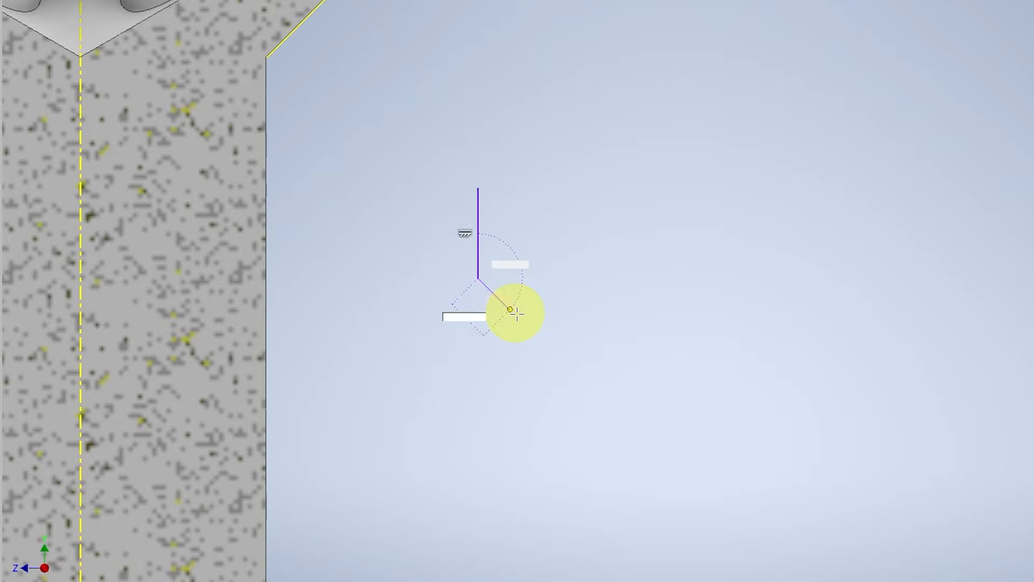
pyautogui.moveTo(512, 311); pyautogui.dragTo(546, 336)
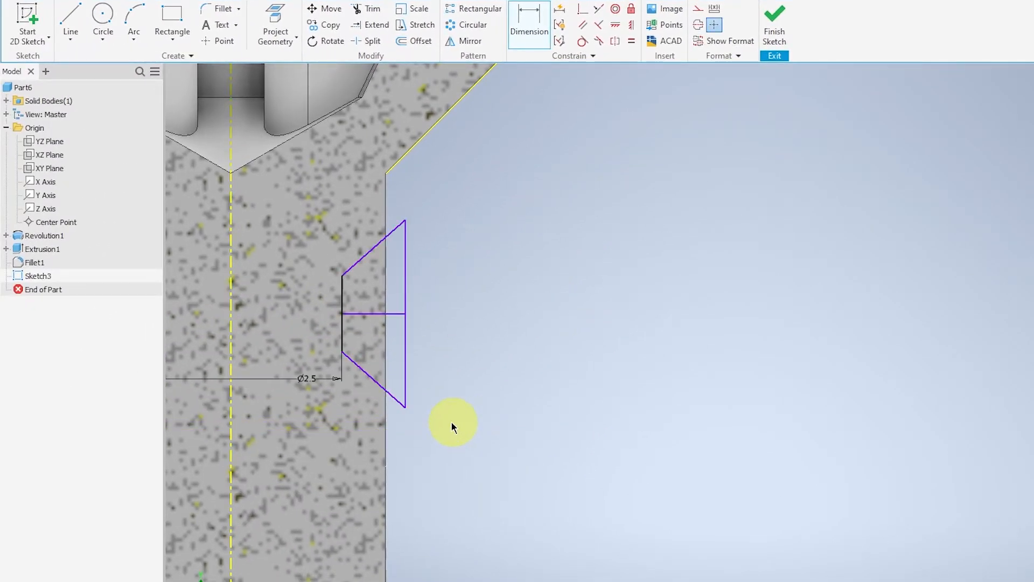
pyautogui.moveTo(534, 99)
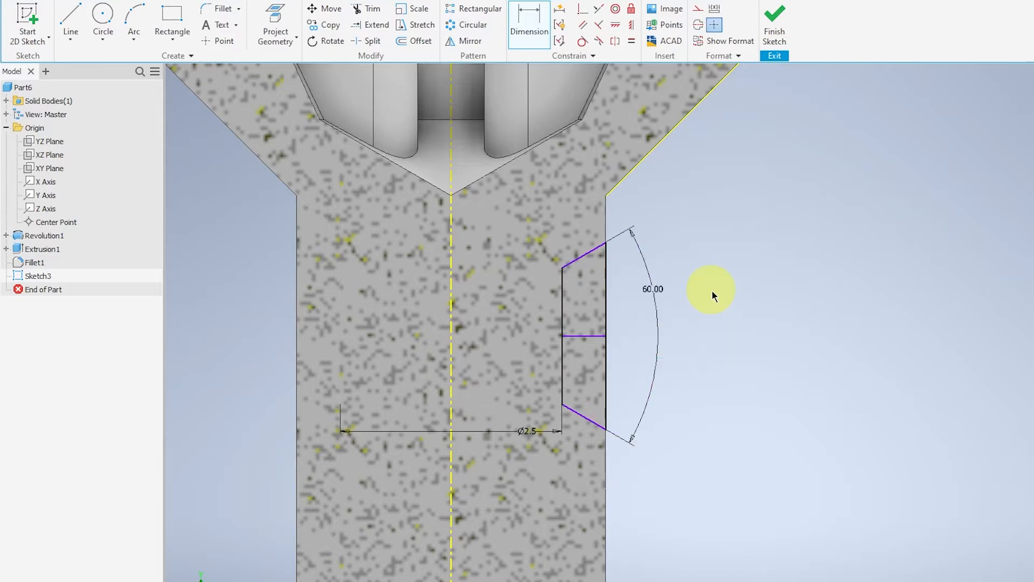
pyautogui.moveTo(719, 340)
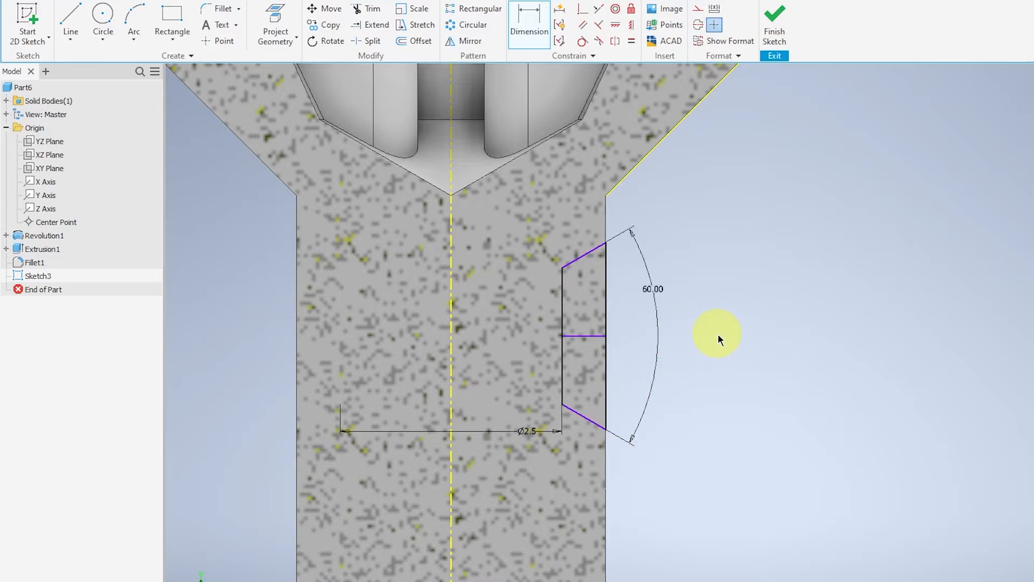
pyautogui.moveTo(618, 106)
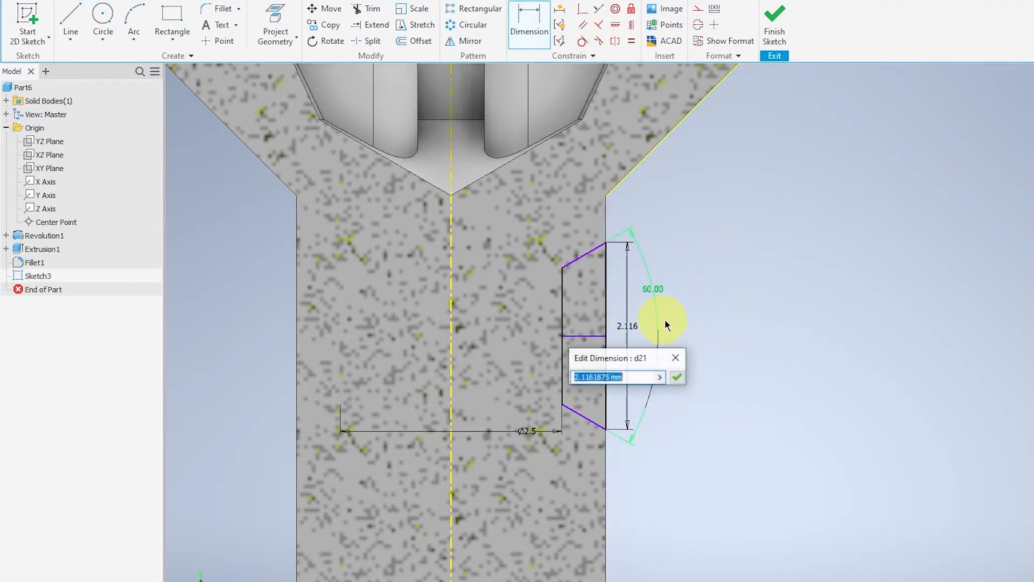
# Dimension the thread profile 1.25 high with 60° flanks, make its midline construction, and finish Sketch3
pyautogui.write('1.')
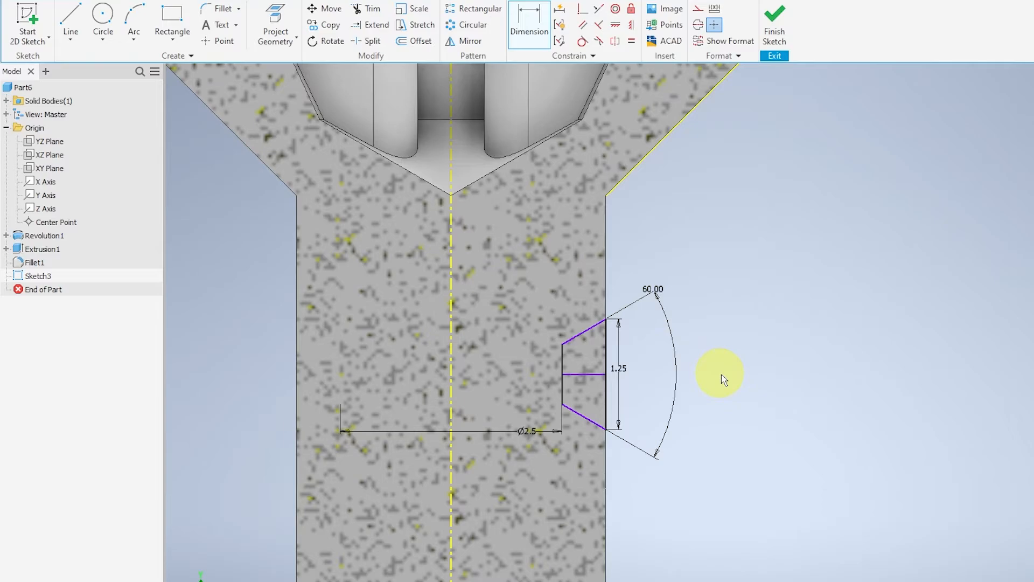
pyautogui.moveTo(633, 152)
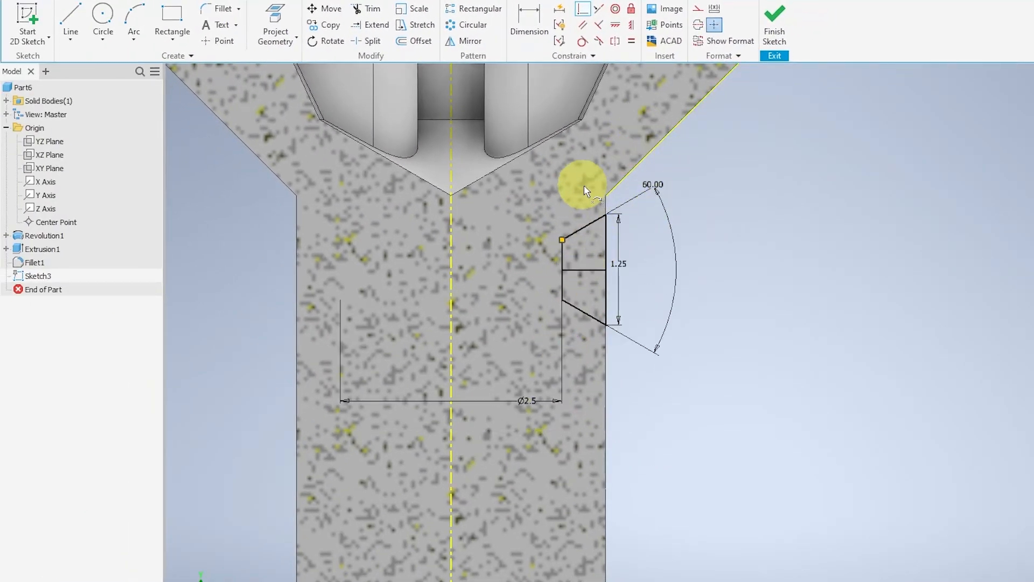
pyautogui.moveTo(613, 158)
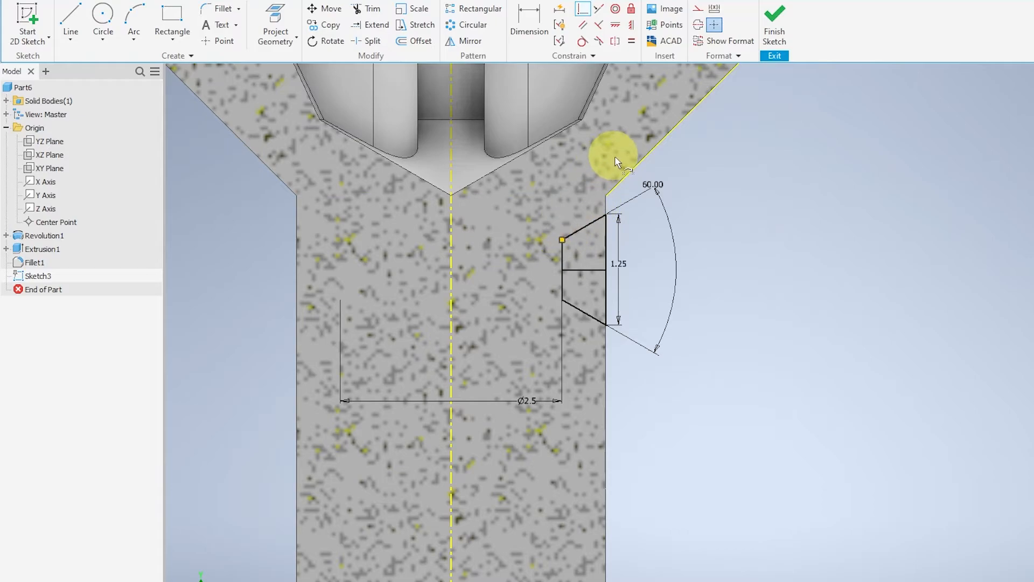
pyautogui.moveTo(759, 86)
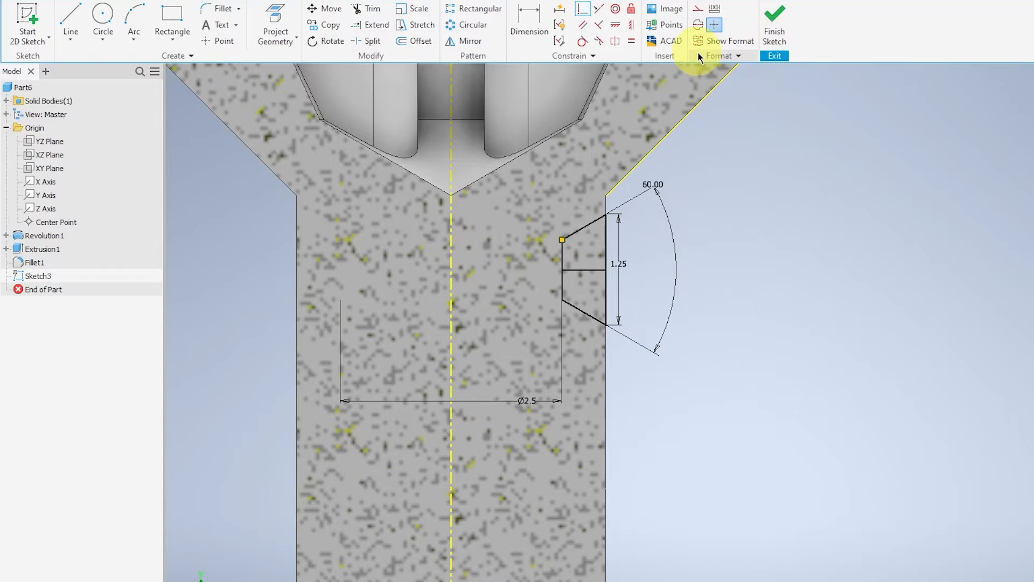
pyautogui.moveTo(699, 25)
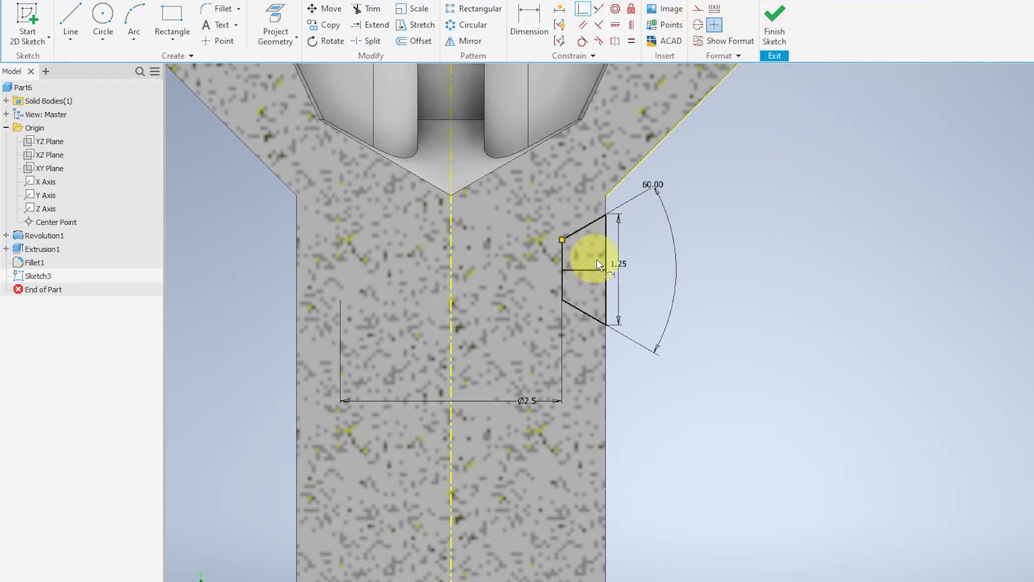
pyautogui.click(585, 271)
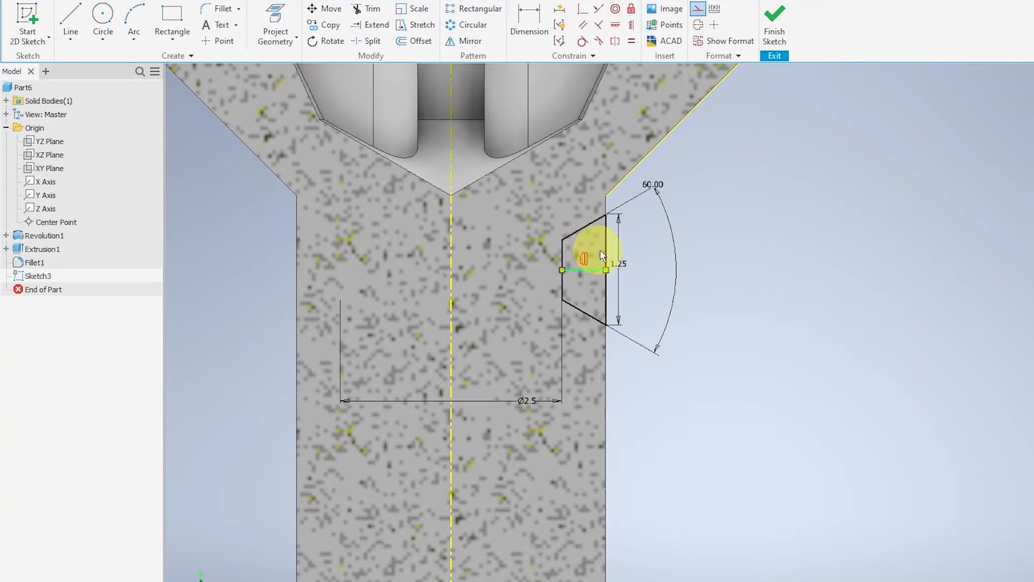
pyautogui.moveTo(775, 21)
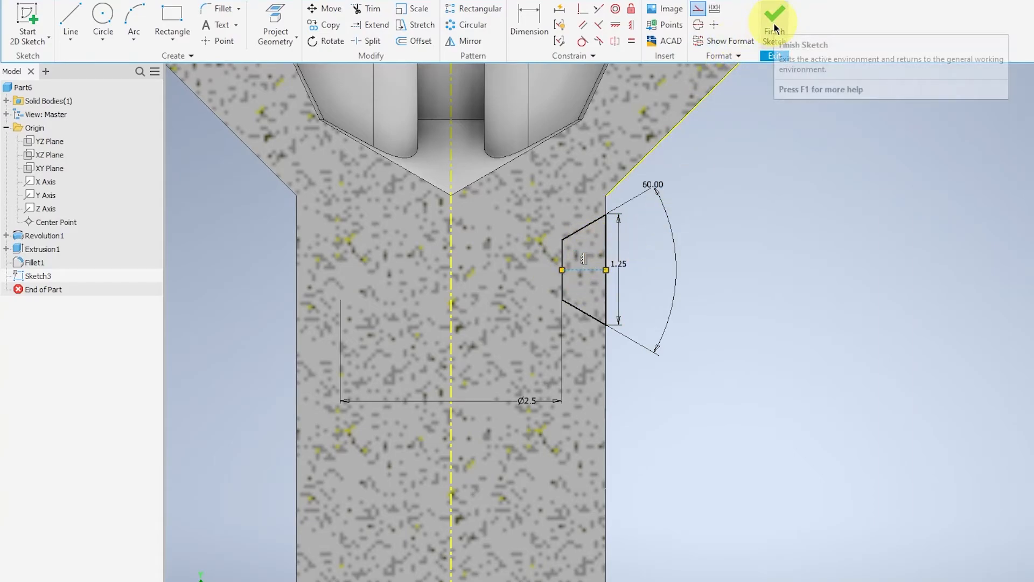
pyautogui.click(775, 26)
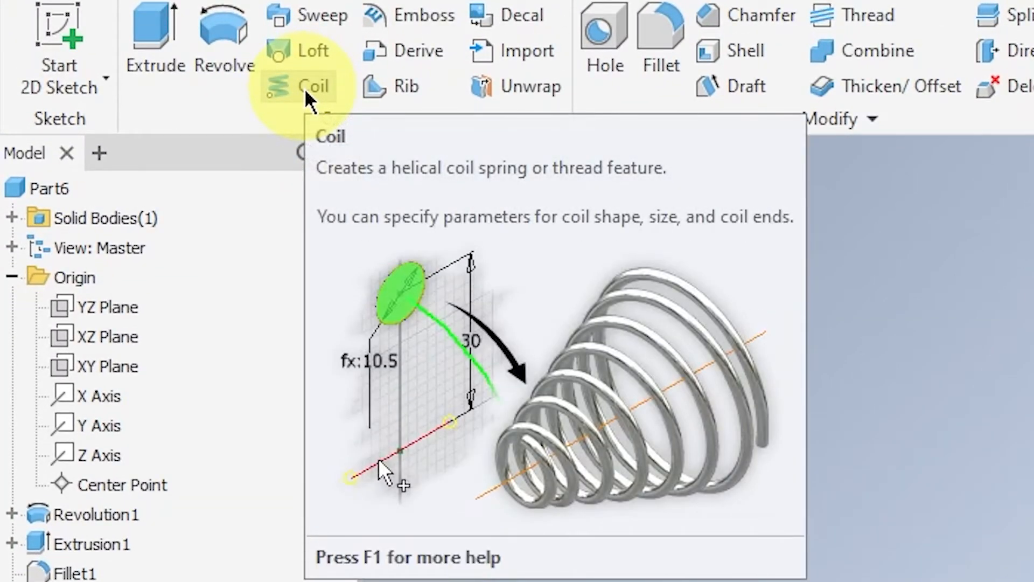
# Create Coil1 as a cut thread around the shank with 1.25 mm pitch and 15 mm height
pyautogui.click(312, 86)
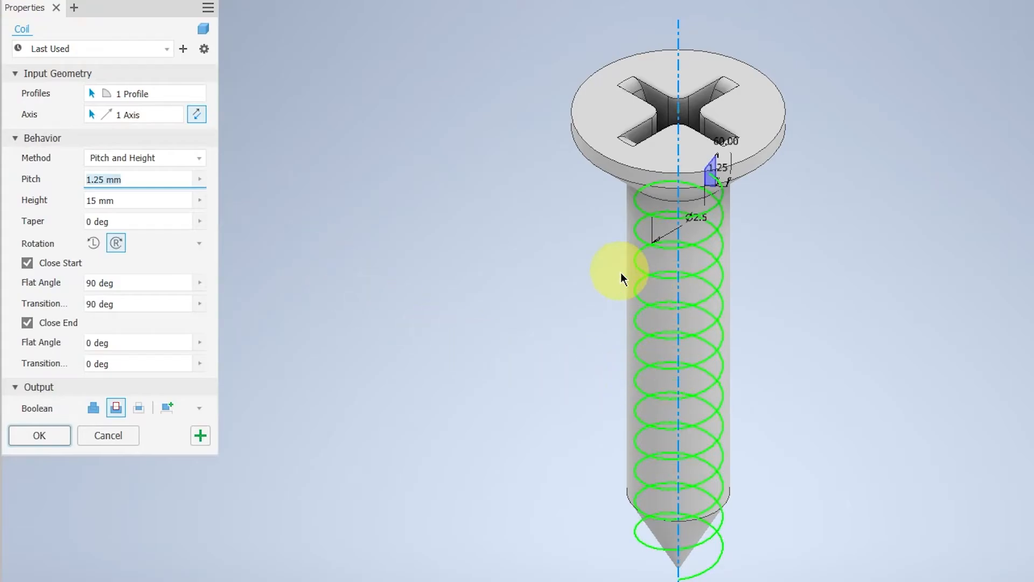
pyautogui.moveTo(198, 254)
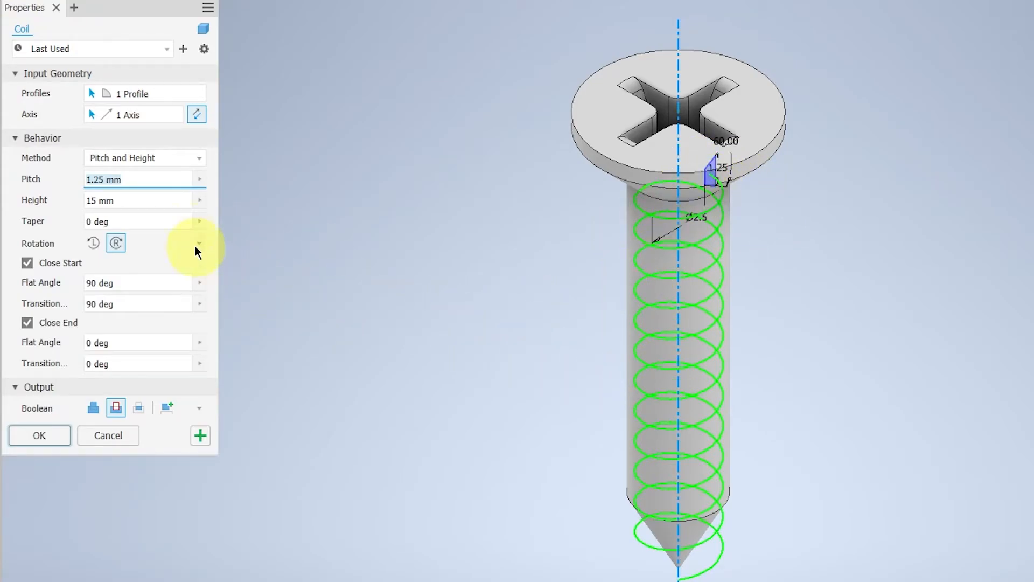
pyautogui.moveTo(174, 219)
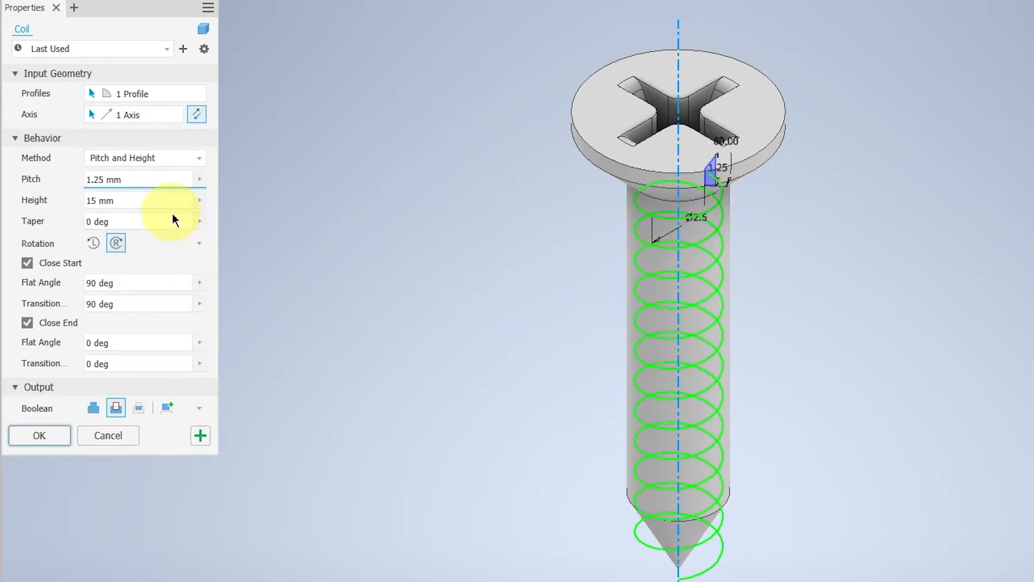
pyautogui.moveTo(205, 236)
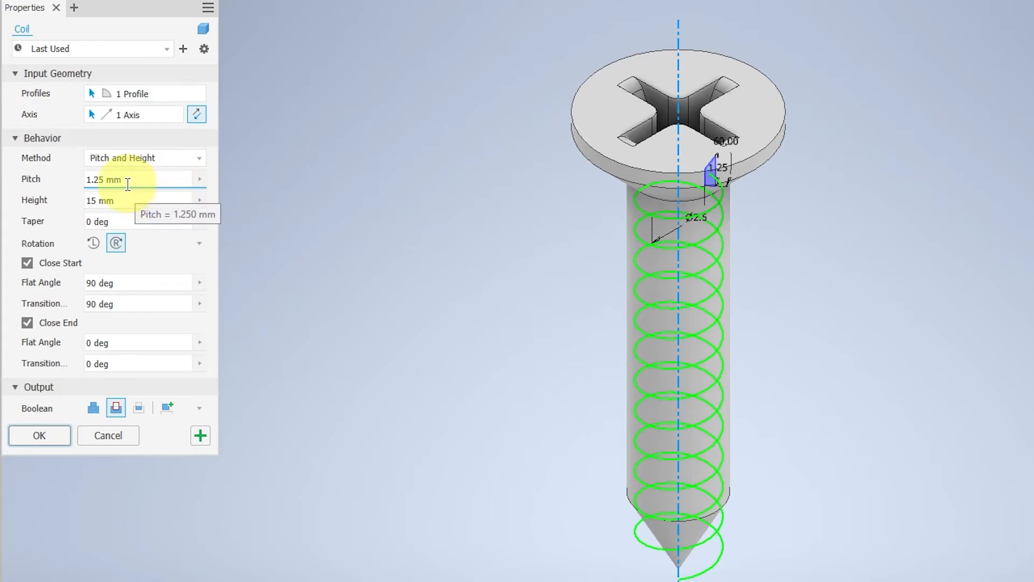
pyautogui.moveTo(256, 292)
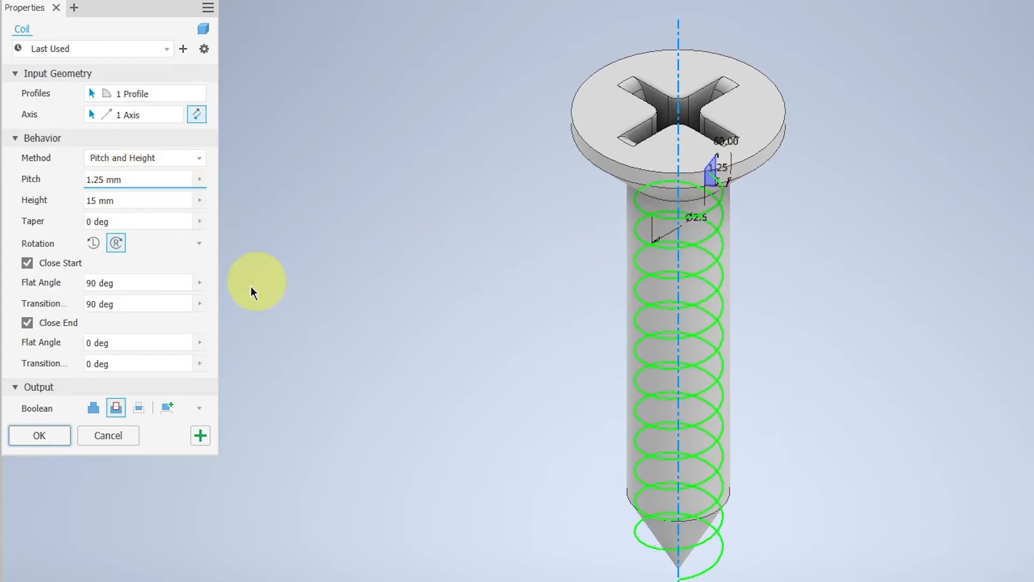
pyautogui.click(38, 435)
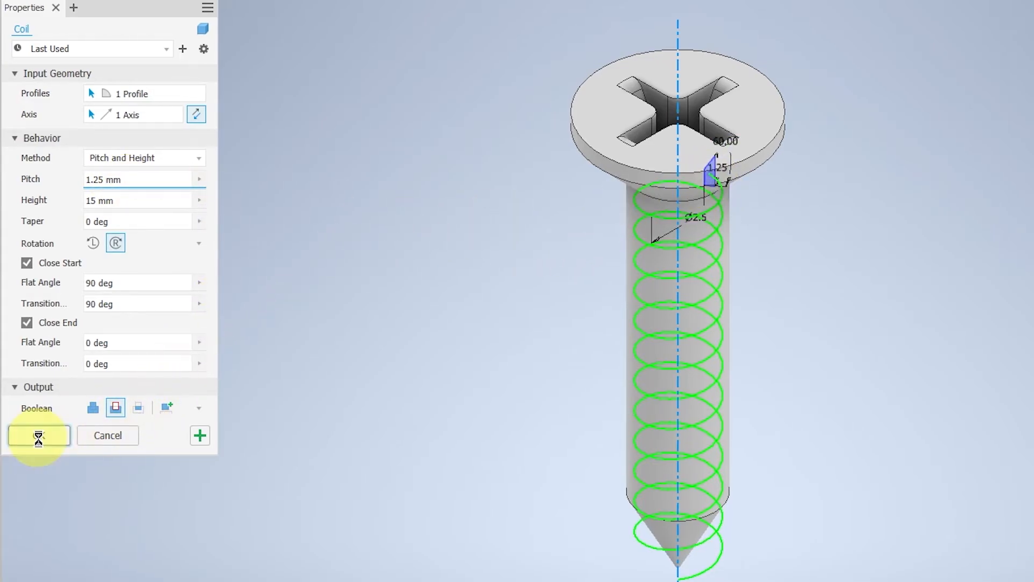
pyautogui.click(38, 435)
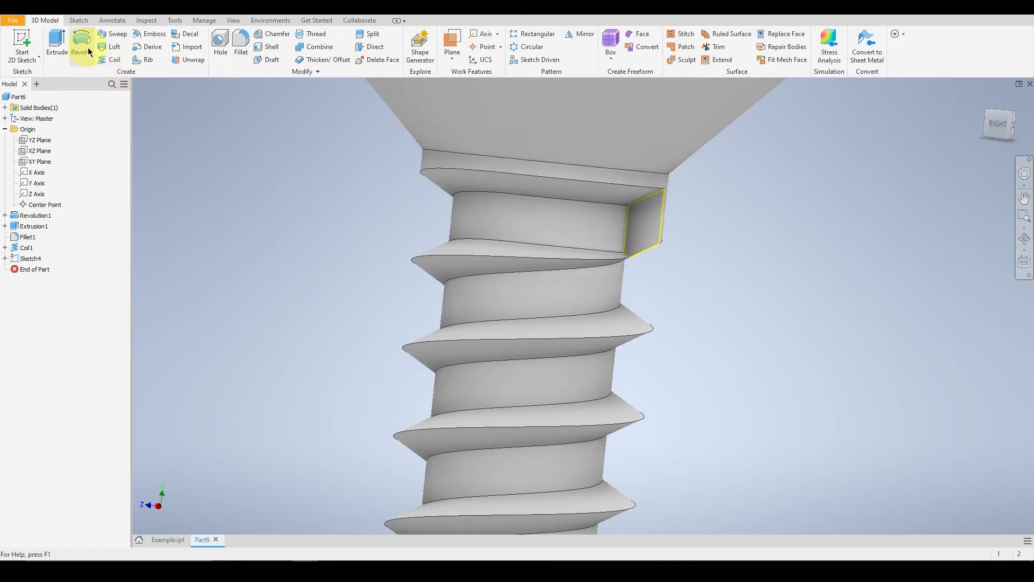
# Revolve-cut the thread-end profile about the Y Axis as Revolution2, trimming the band under the head
pyautogui.click(80, 44)
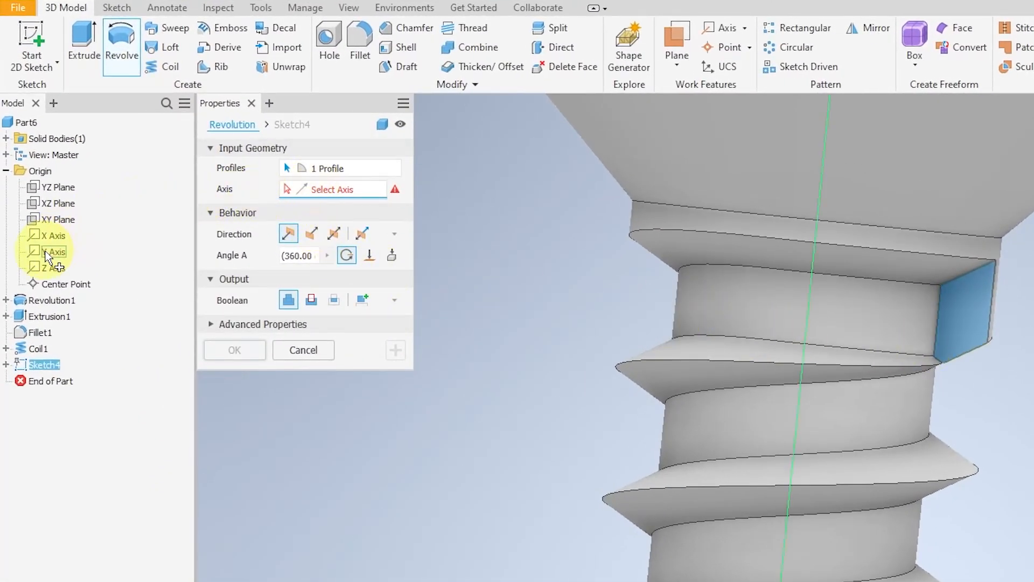
pyautogui.click(56, 252)
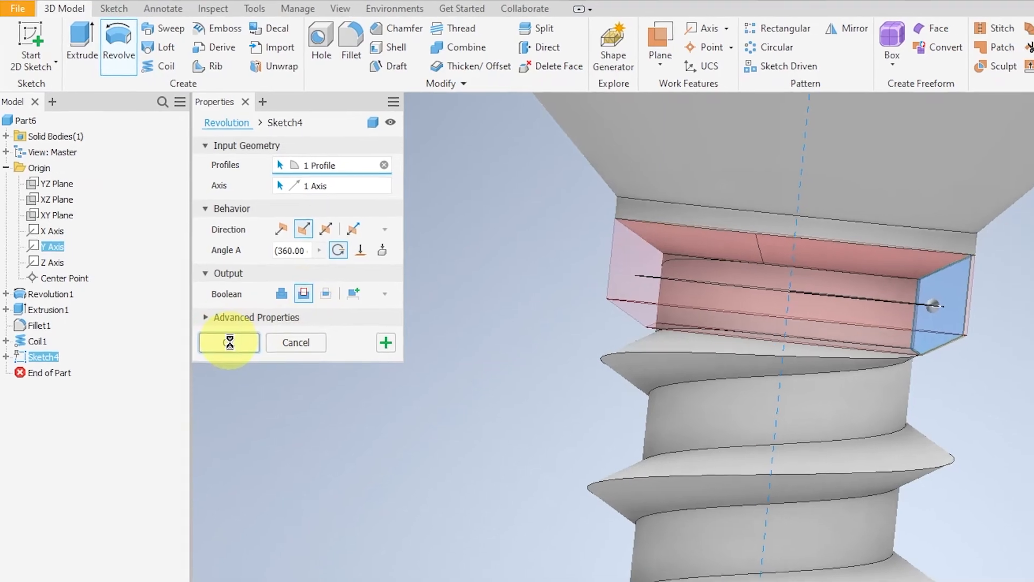
pyautogui.click(228, 342)
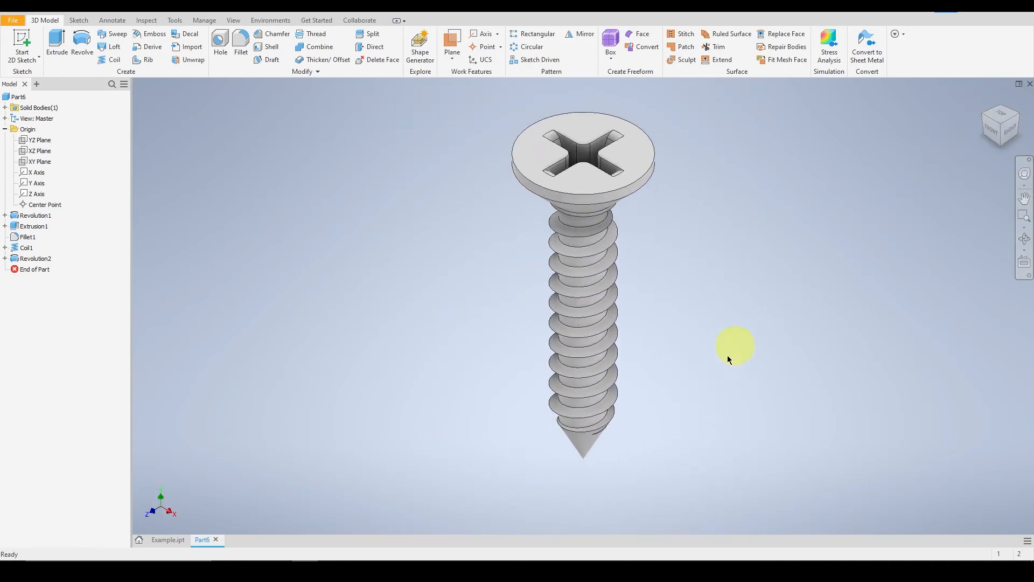
pyautogui.moveTo(254, 84)
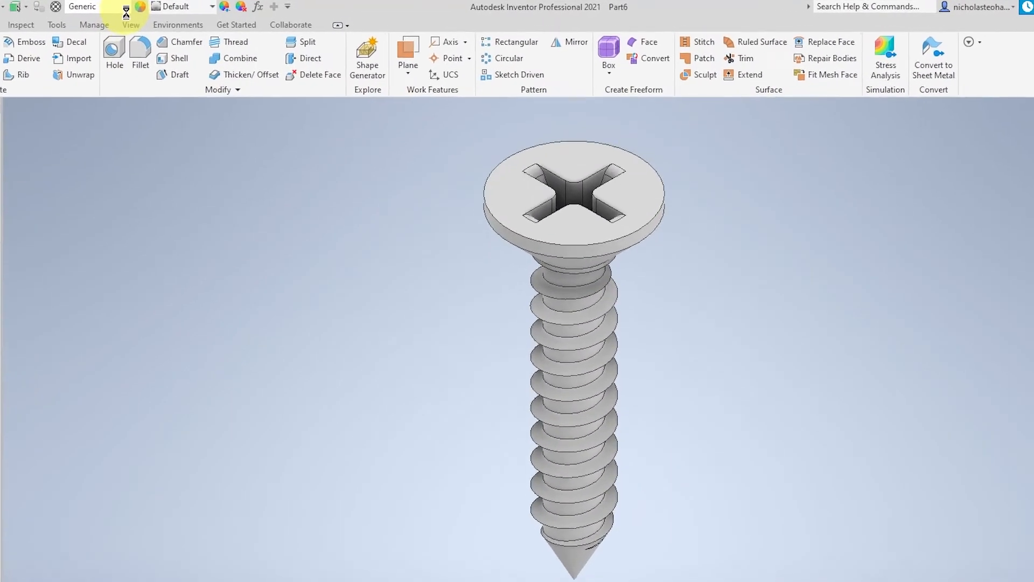
# Assign Steel, Galvanized material and a Chrome - Polished appearance to the screw
pyautogui.click(53, 7)
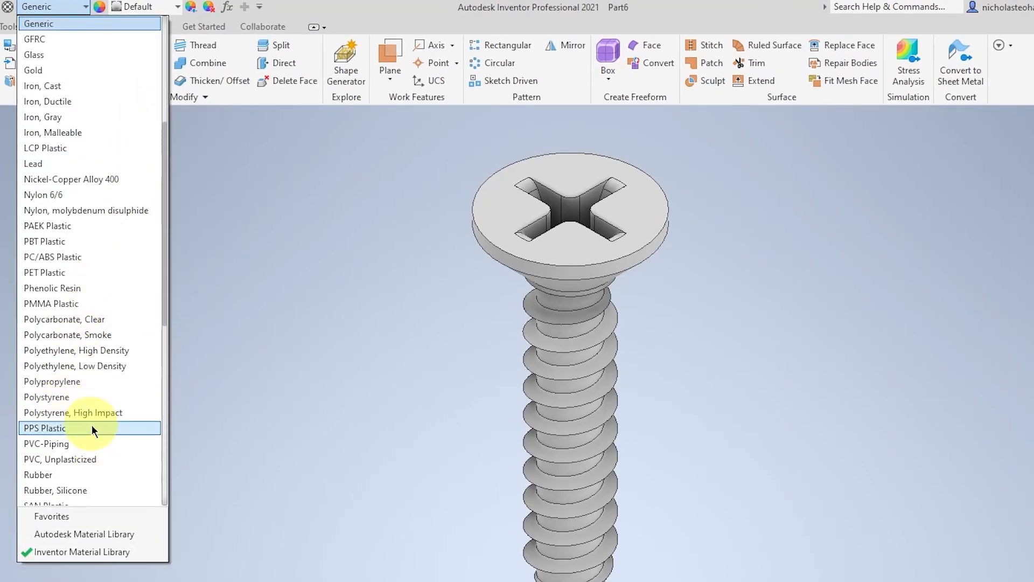
pyautogui.scroll(-3)
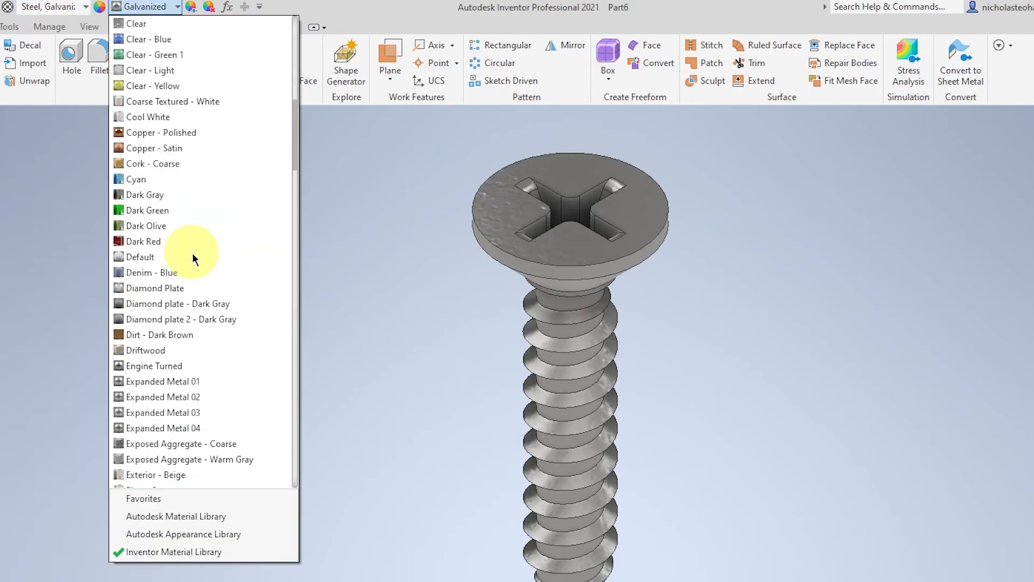
pyautogui.scroll(3)
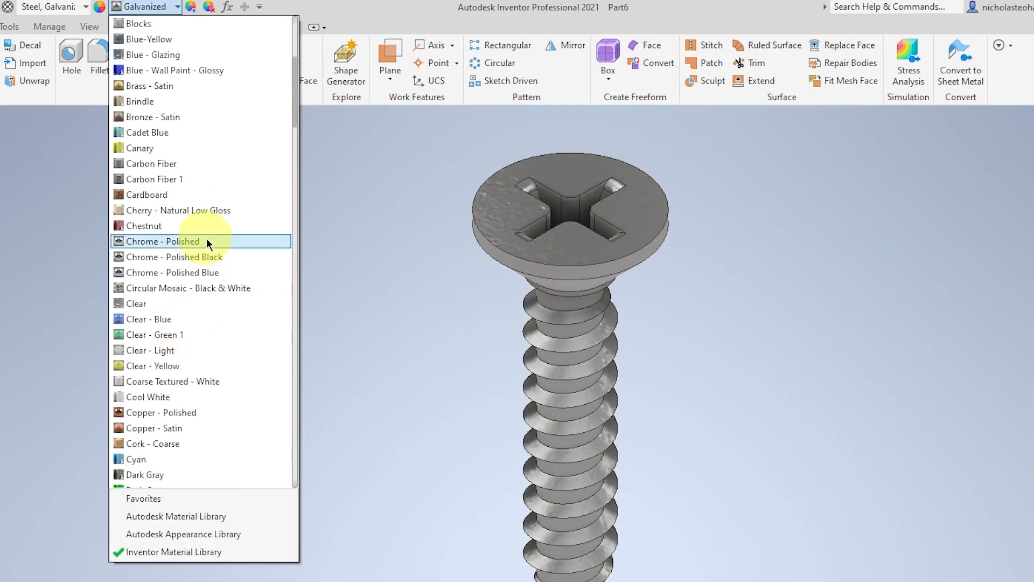
pyautogui.click(162, 241)
pyautogui.write('F')
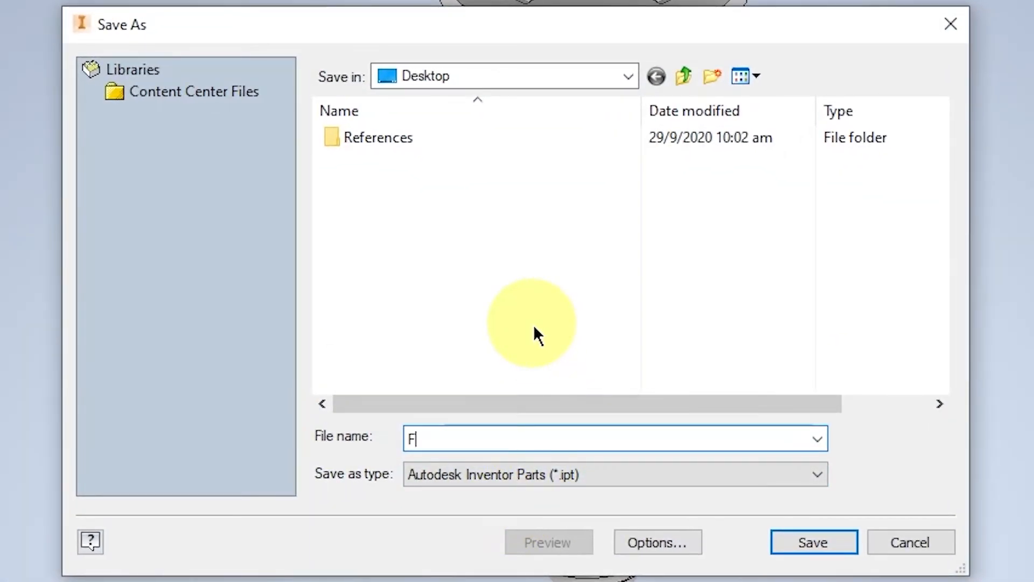
# Save the part to the Desktop as 'Flat Head Screw'
pyautogui.write('lat Head')
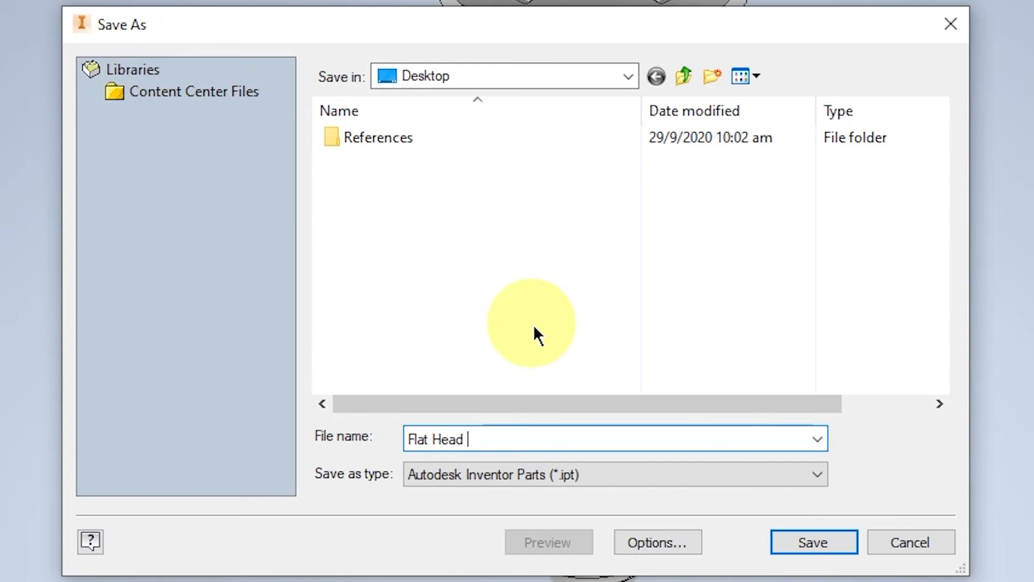
pyautogui.write('Screw')
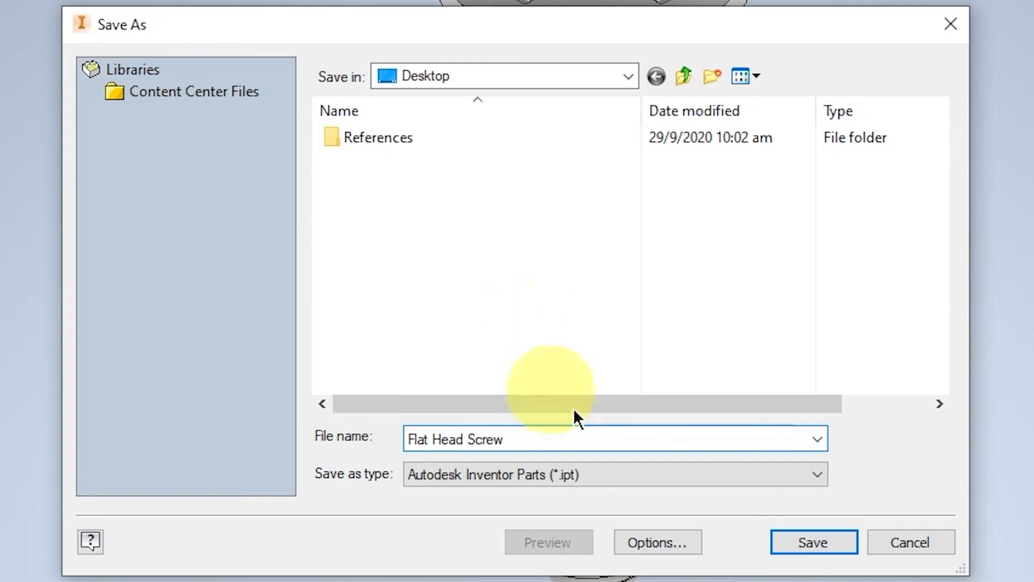
pyautogui.moveTo(813, 541)
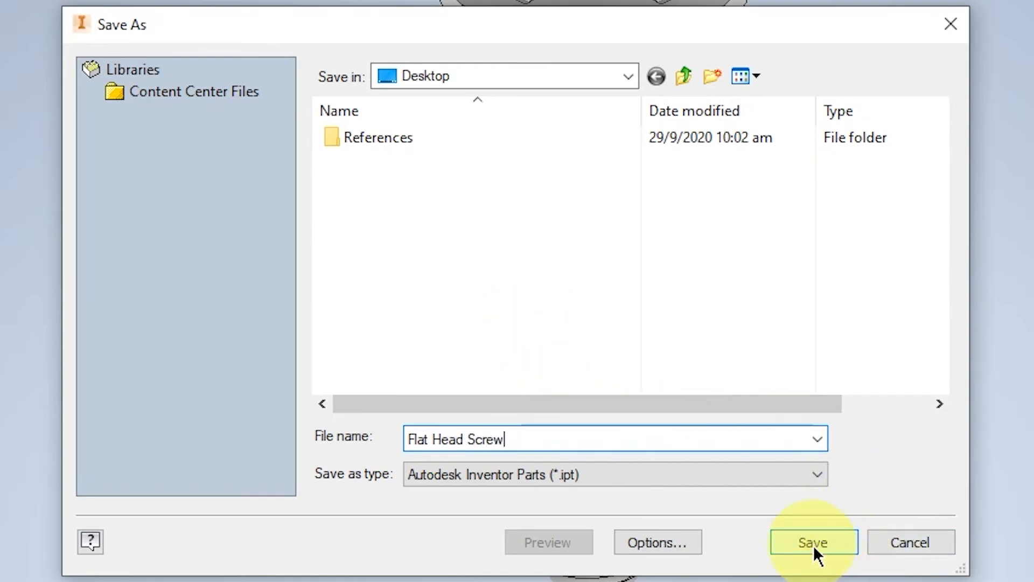
pyautogui.click(813, 541)
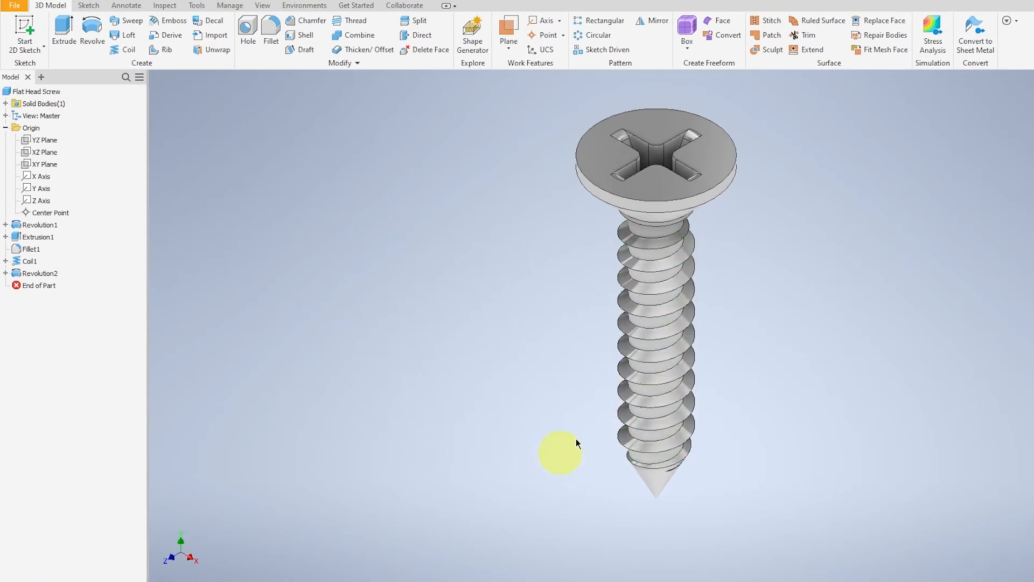
pyautogui.moveTo(841, 209)
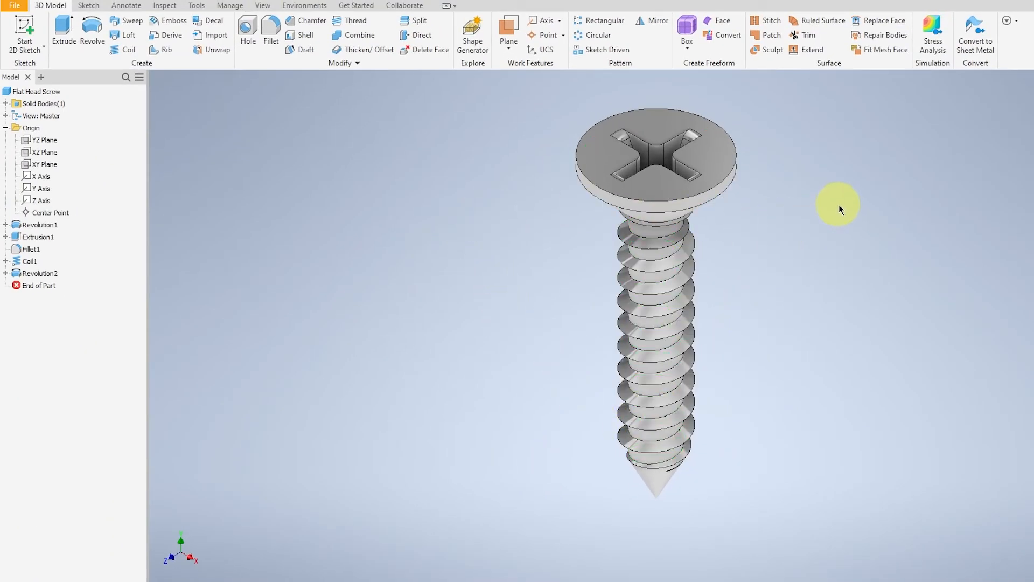
# Round the head's top rim edge with a 3.5 radius fillet (Fillet2) and start a Save As
pyautogui.moveTo(838, 205); pyautogui.dragTo(808, 179)
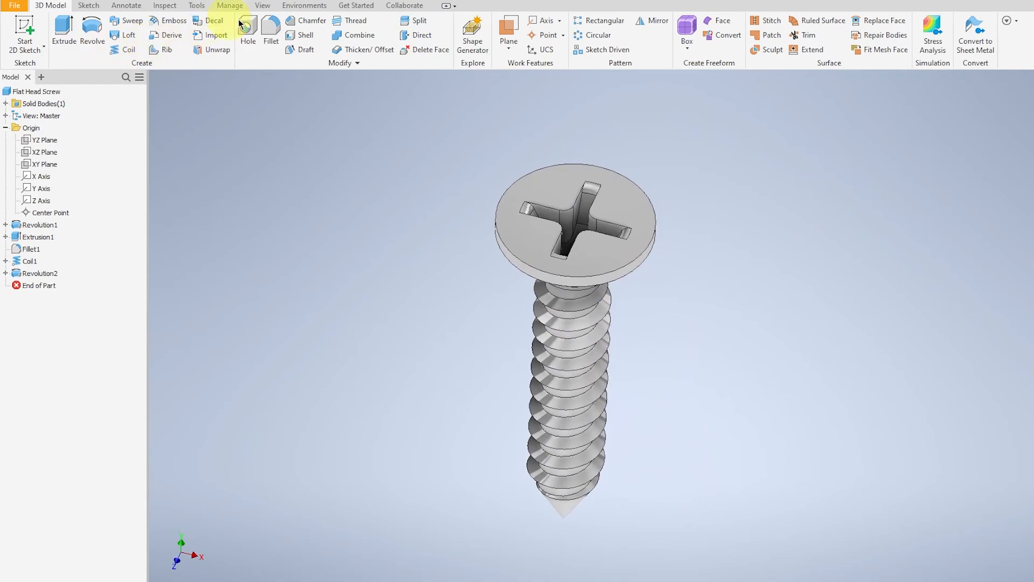
pyautogui.click(270, 30)
pyautogui.write('3.5')
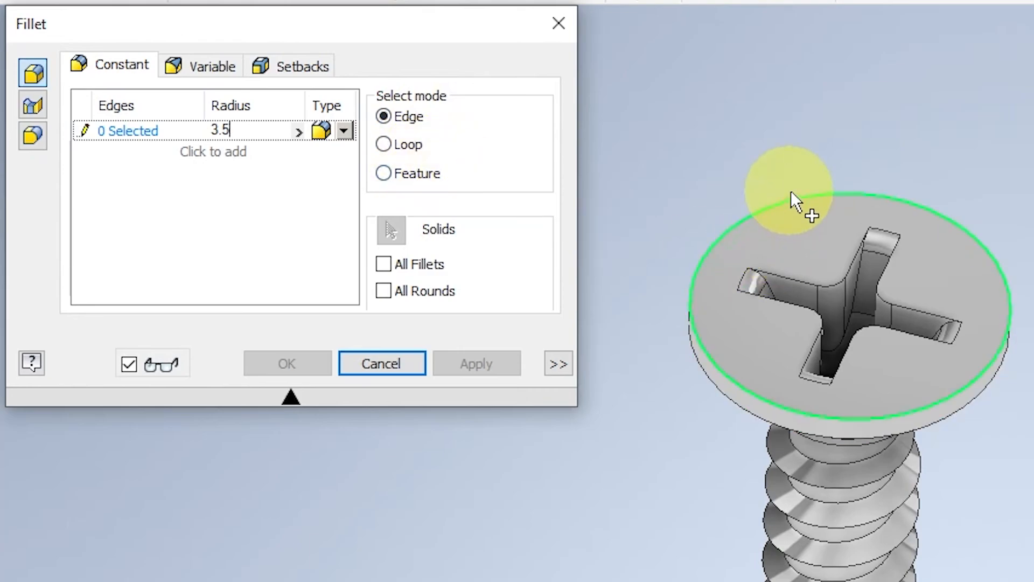
pyautogui.click(871, 396)
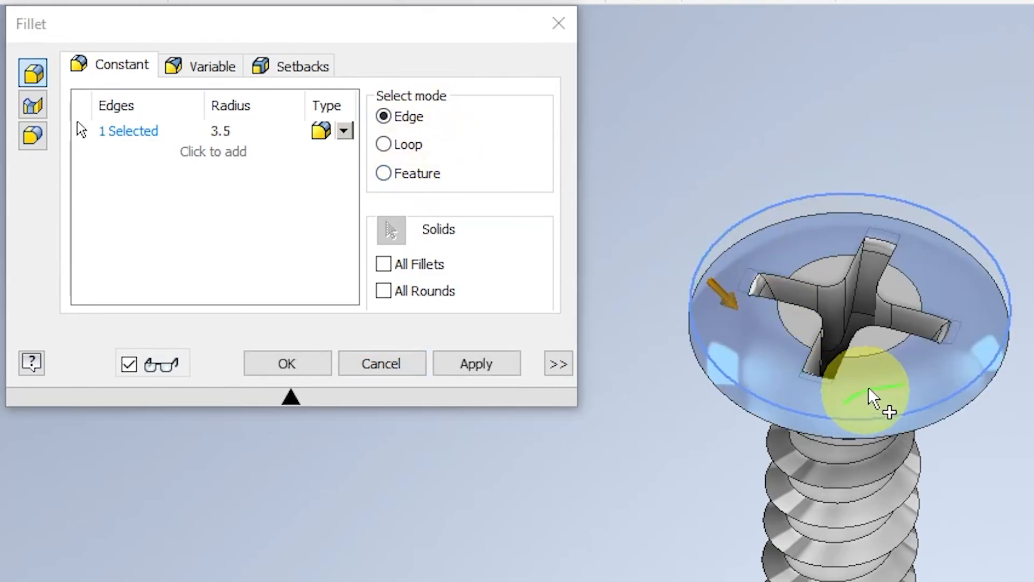
pyautogui.click(286, 363)
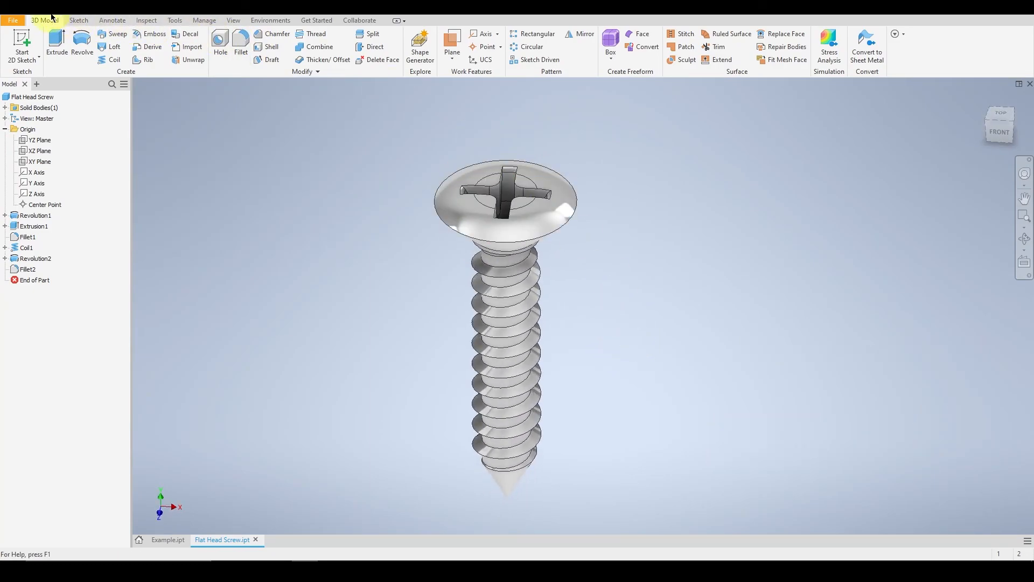
pyautogui.click(11, 20)
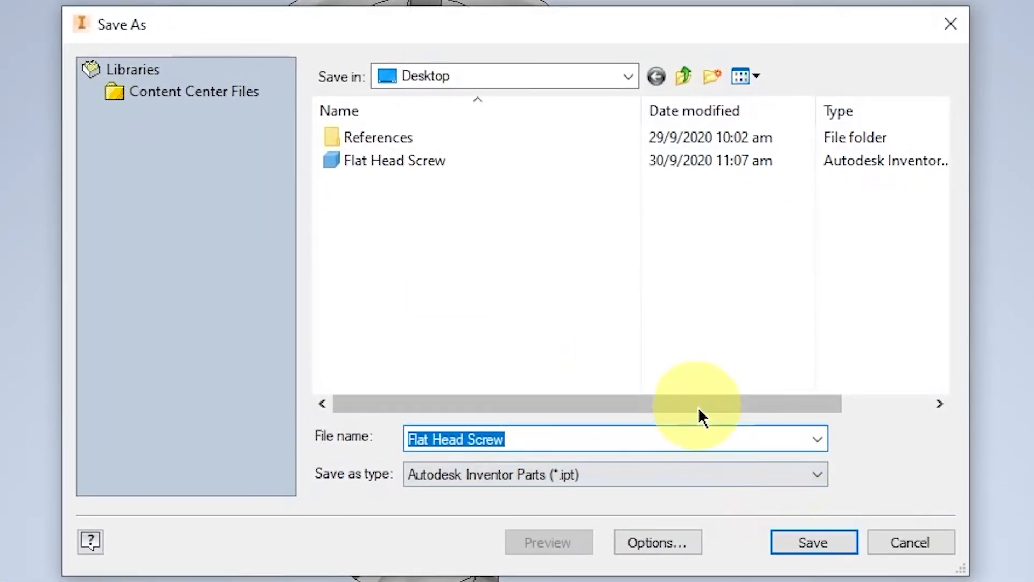
# Enter 'Pan Head Screw' as the new file name for the rounded-head copy
pyautogui.write('Pan H')
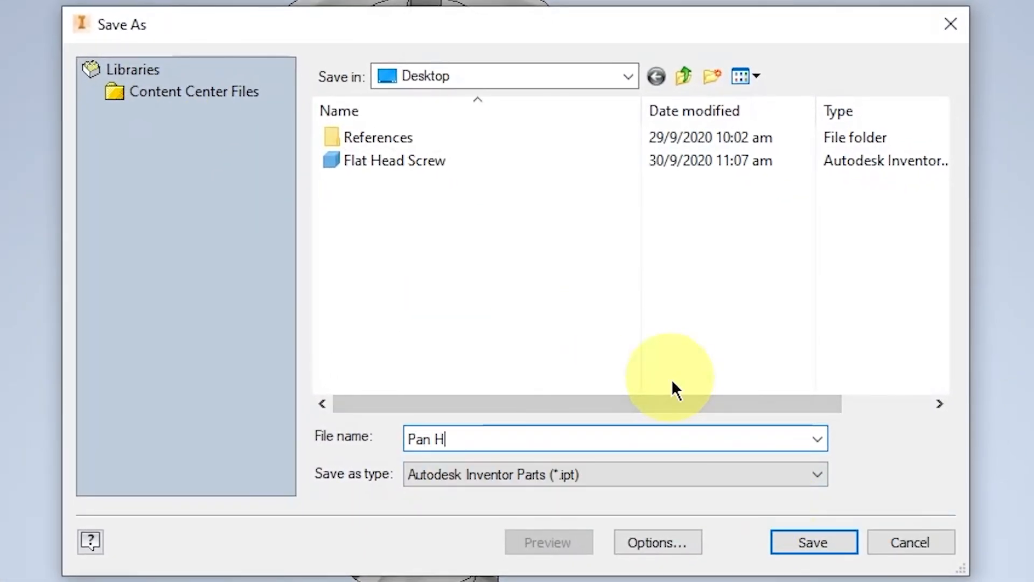
pyautogui.write('ead Scre')
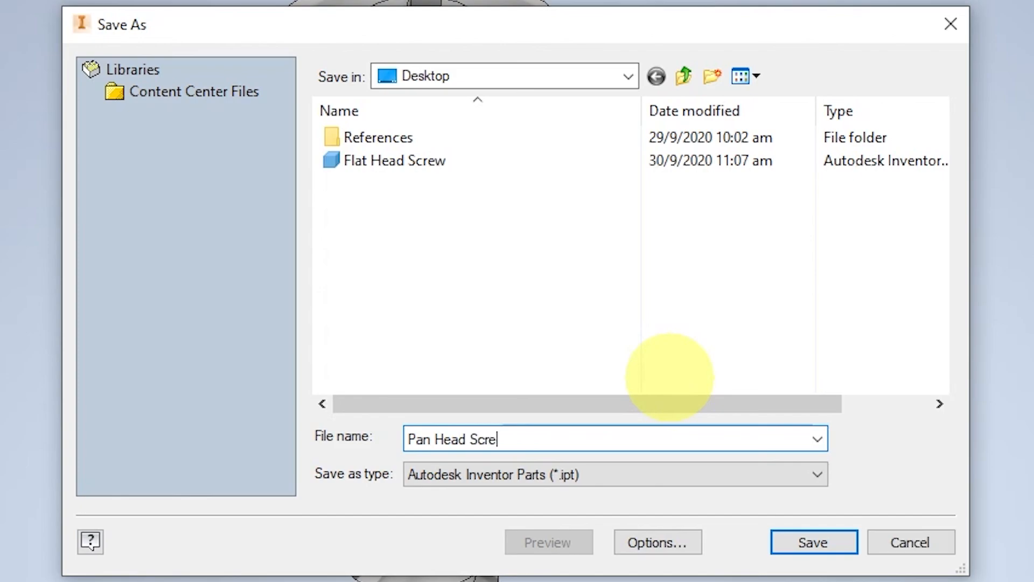